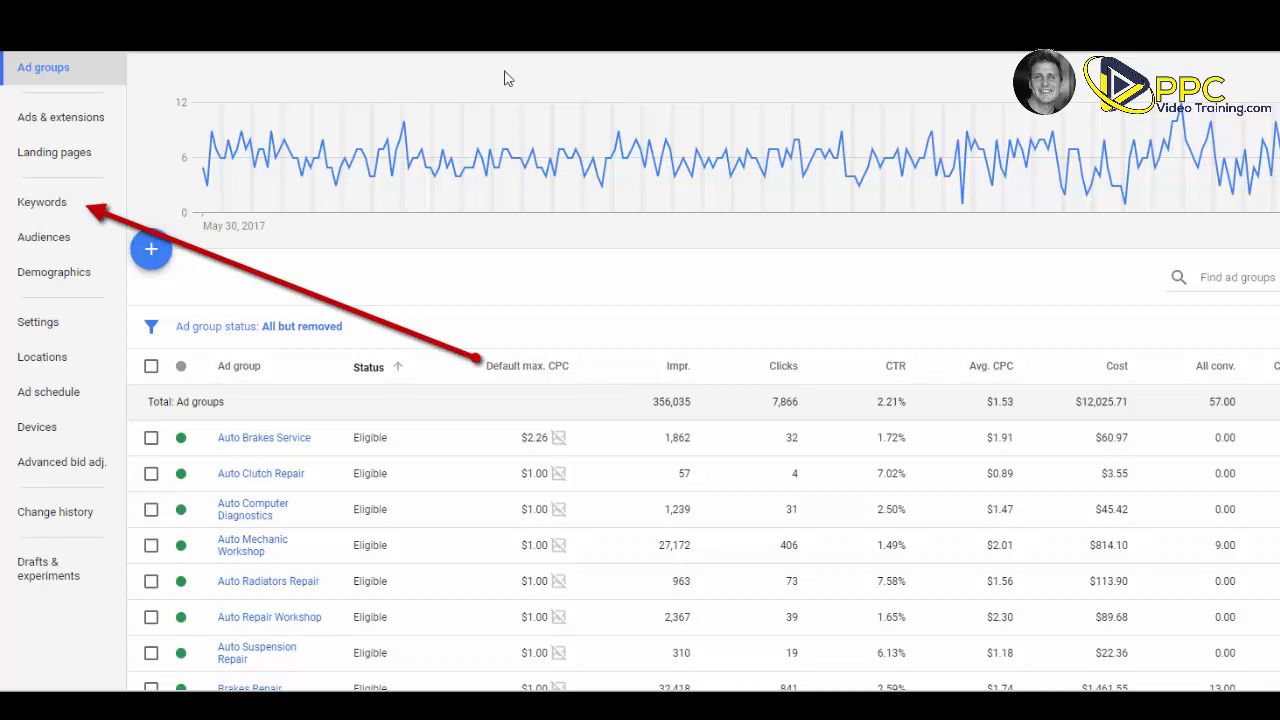
Step: Show the keywords list for all ad groups from the left page menu
{"action": "left_click", "coordinate": [42, 202]}
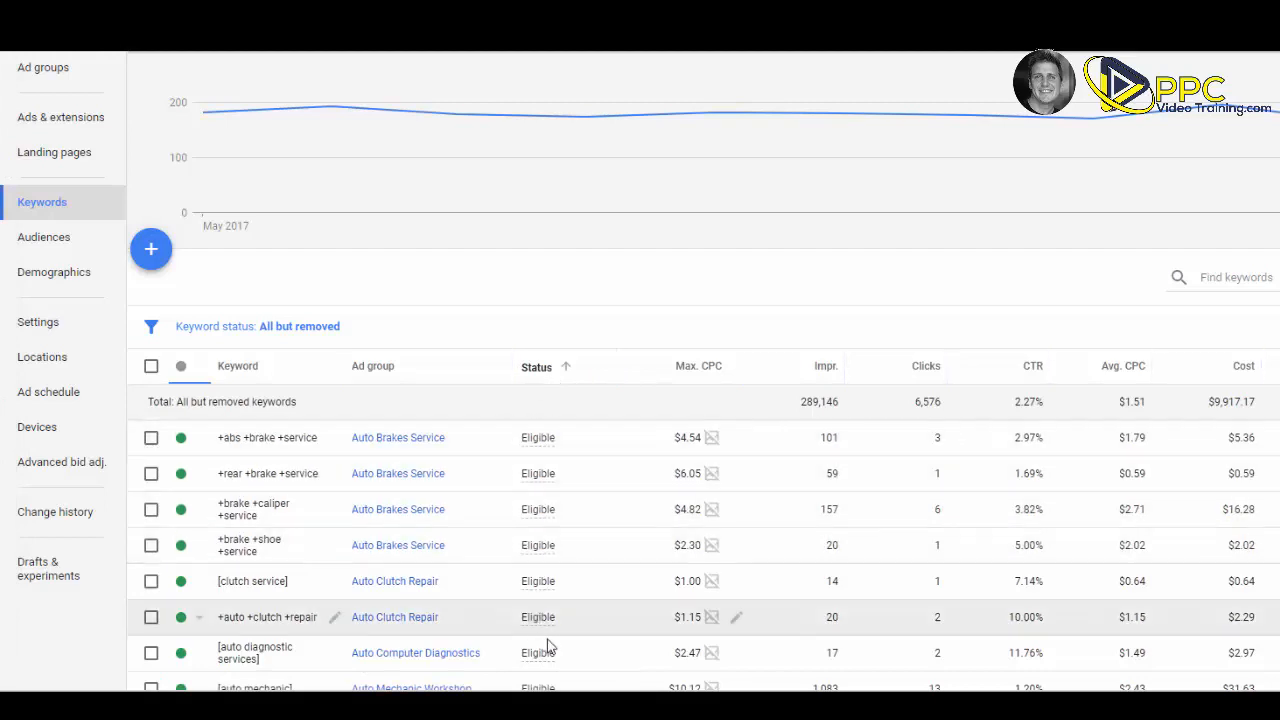
Step: Sort the keywords table by the Status column so below-first-page-bid keywords rise to the top
{"action": "left_click", "coordinate": [536, 366]}
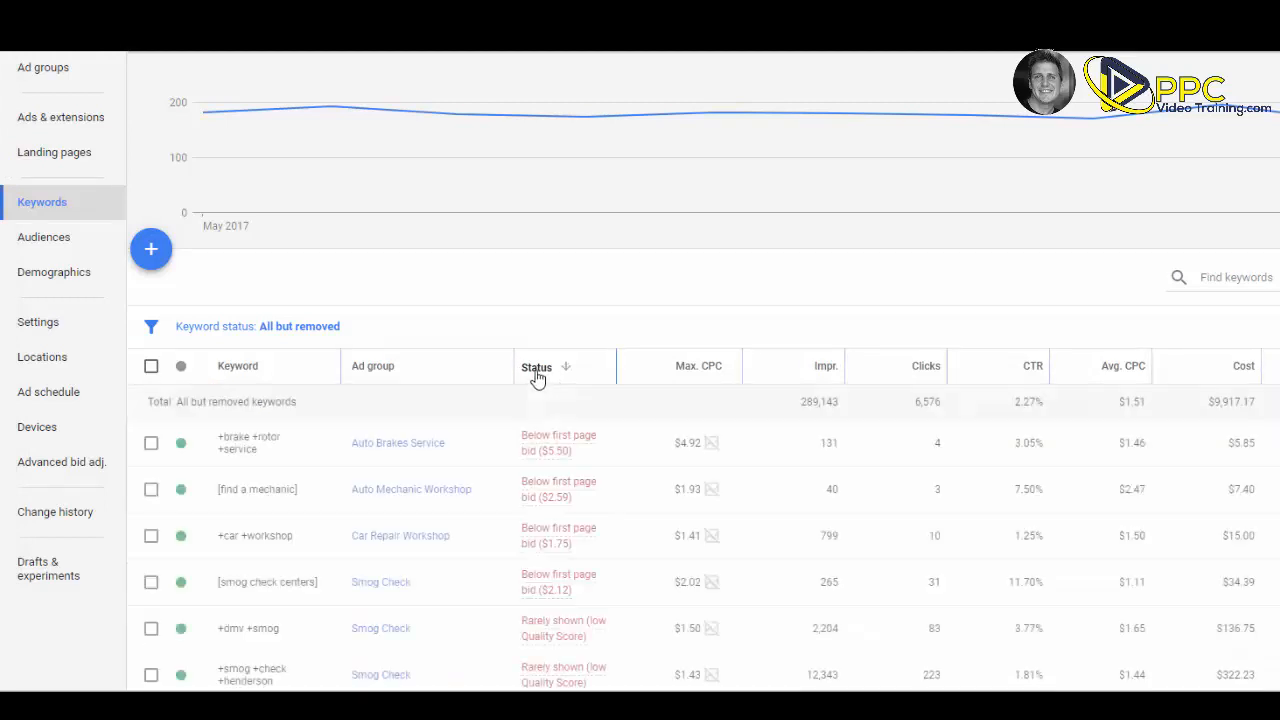
{"action": "mouse_move", "coordinate": [508, 442]}
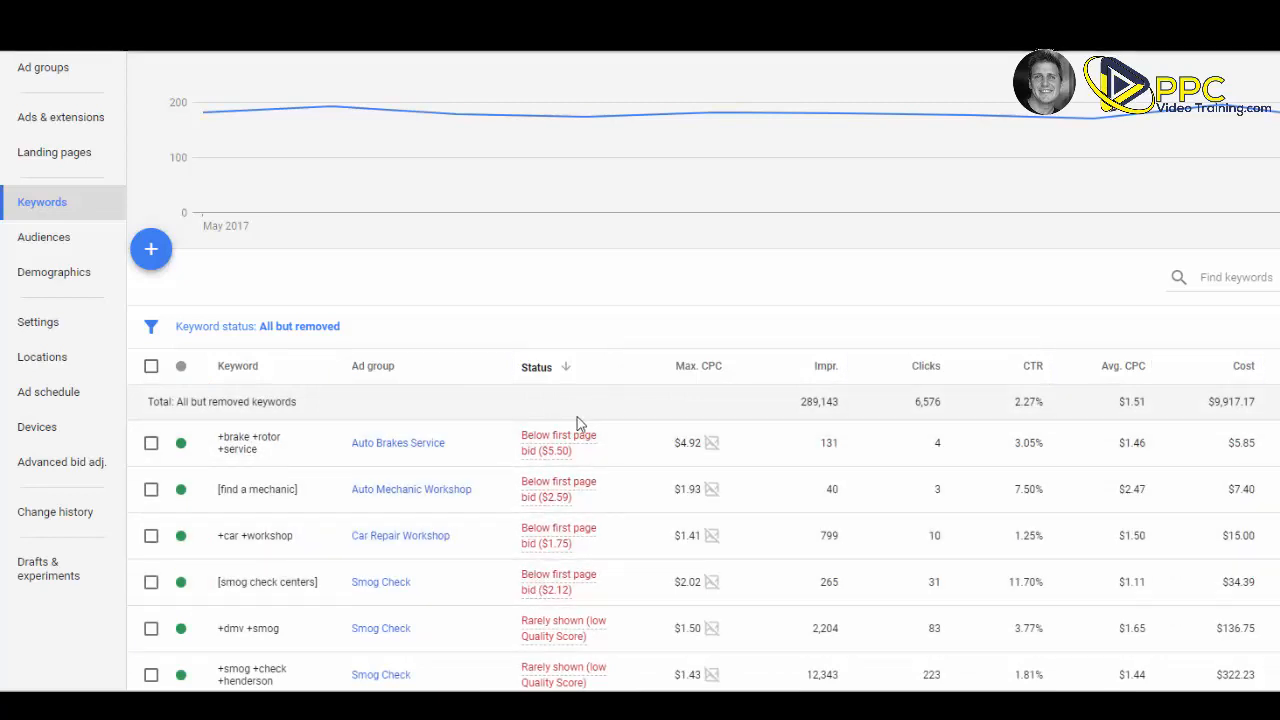
{"action": "mouse_move", "coordinate": [600, 440]}
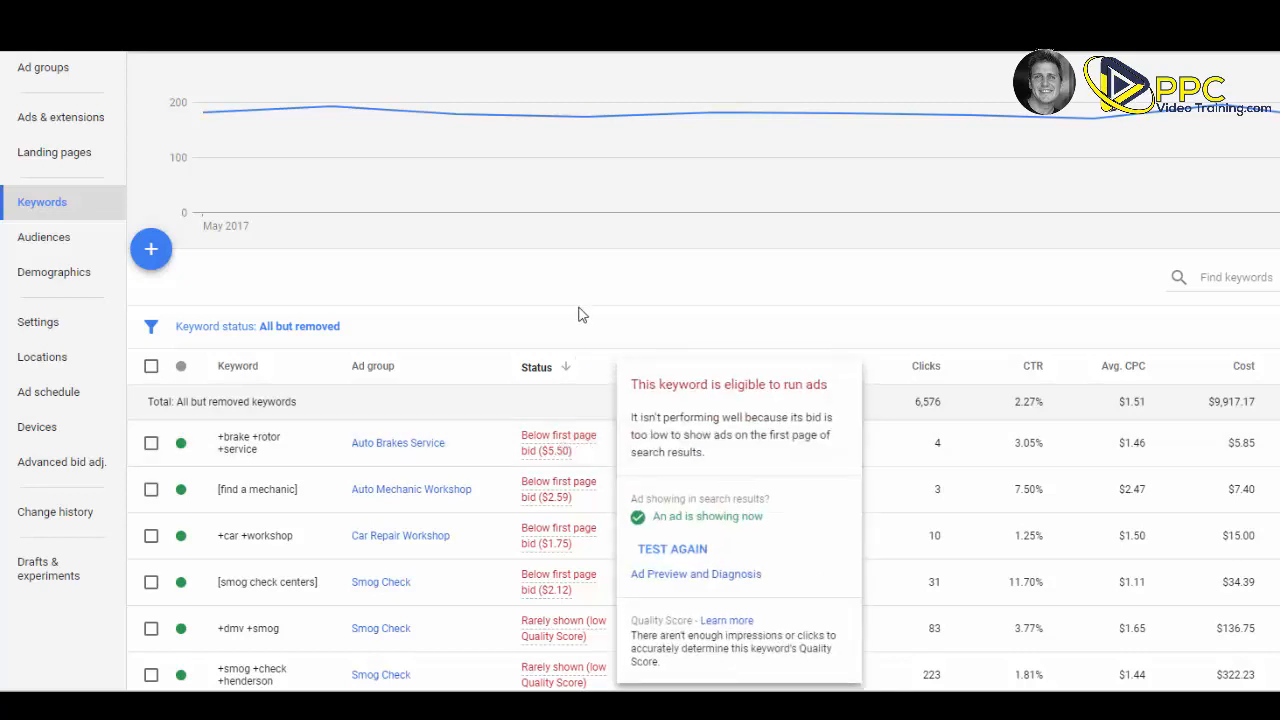
{"action": "mouse_move", "coordinate": [548, 444]}
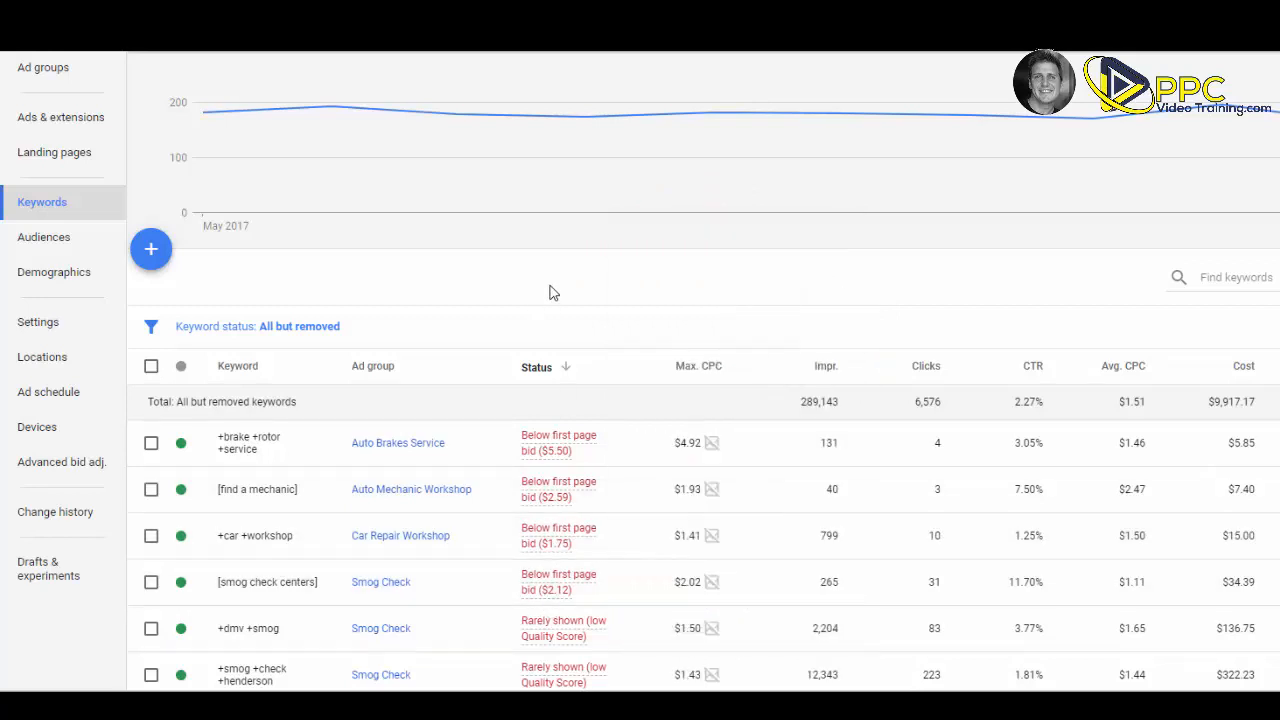
{"action": "mouse_move", "coordinate": [592, 404]}
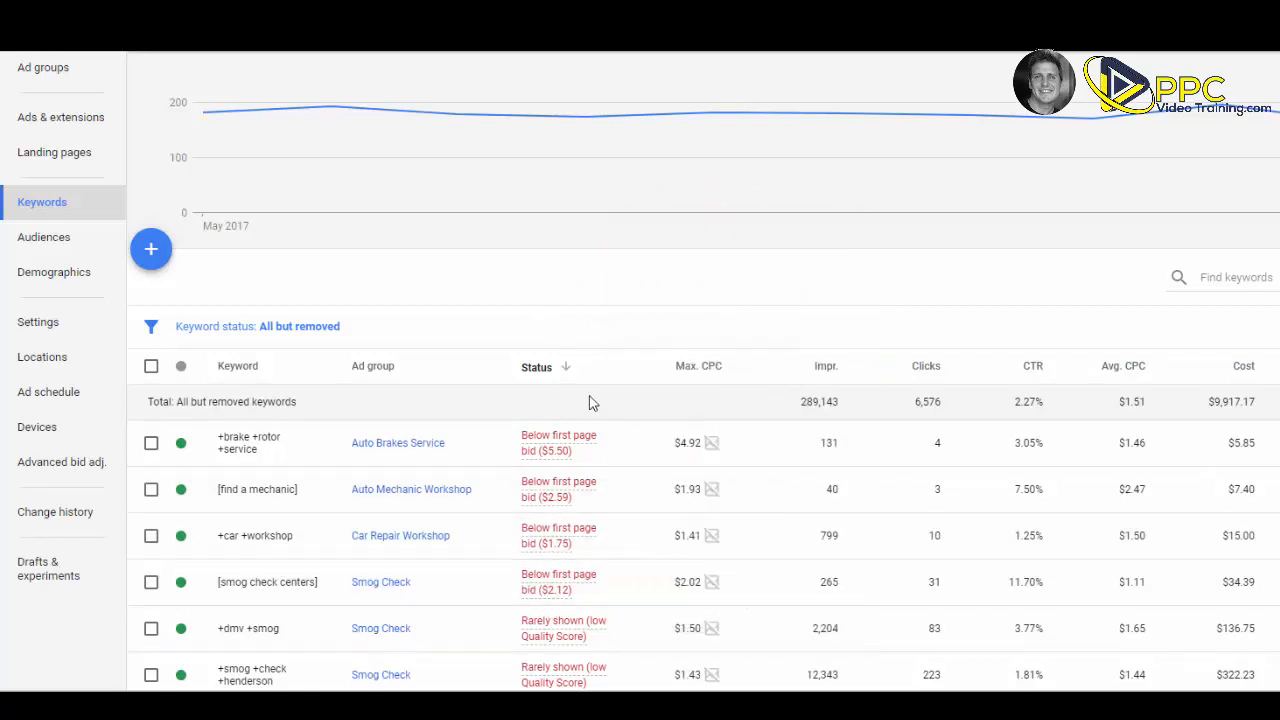
{"action": "mouse_move", "coordinate": [580, 382]}
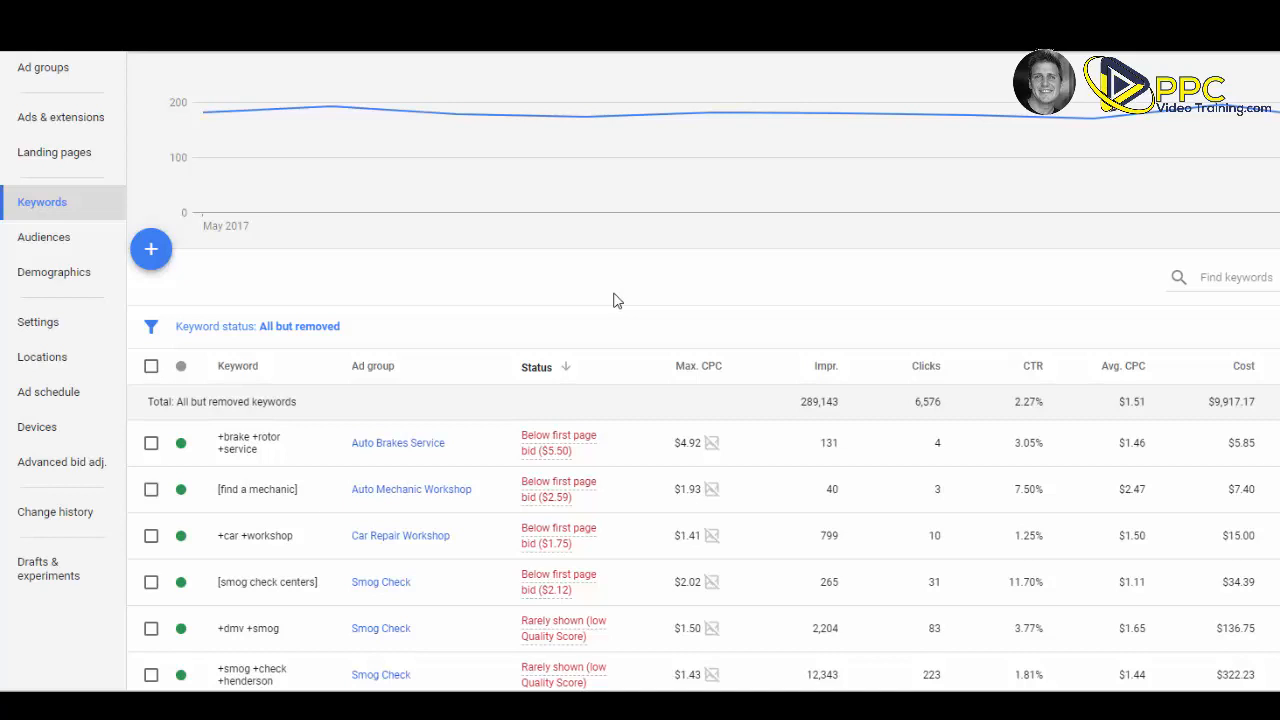
{"action": "mouse_move", "coordinate": [616, 400]}
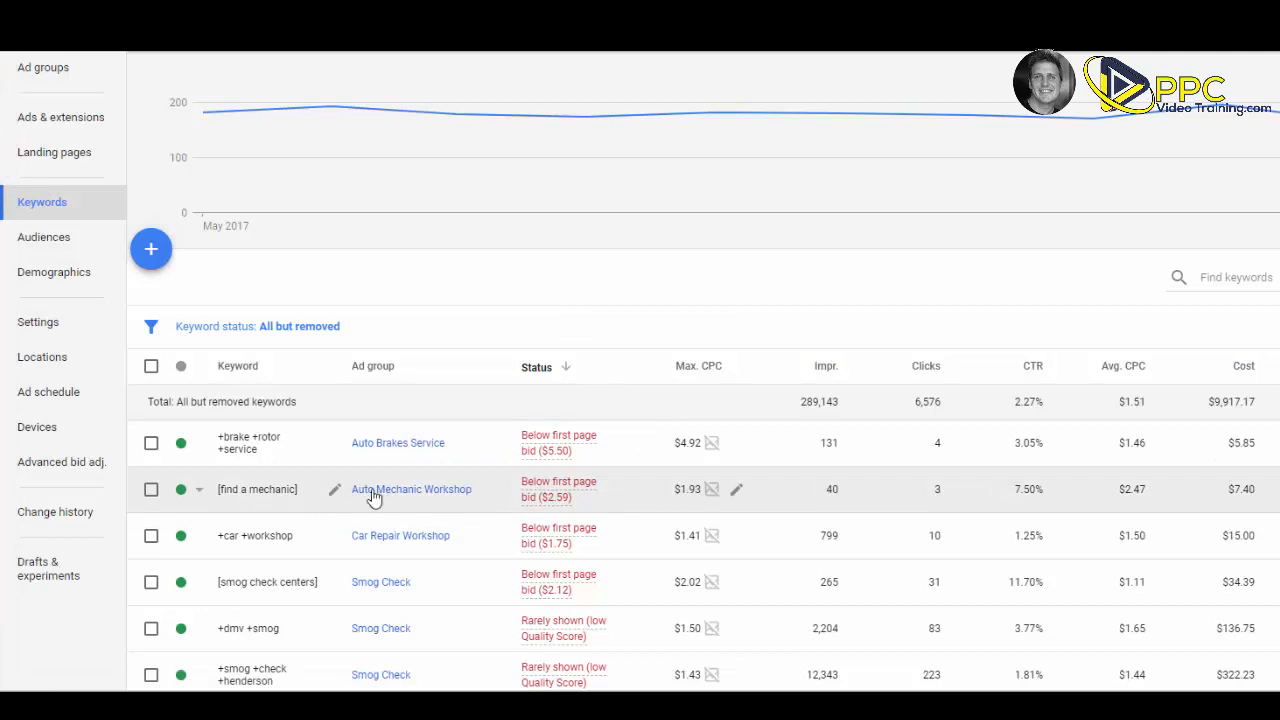
{"action": "mouse_move", "coordinate": [568, 510]}
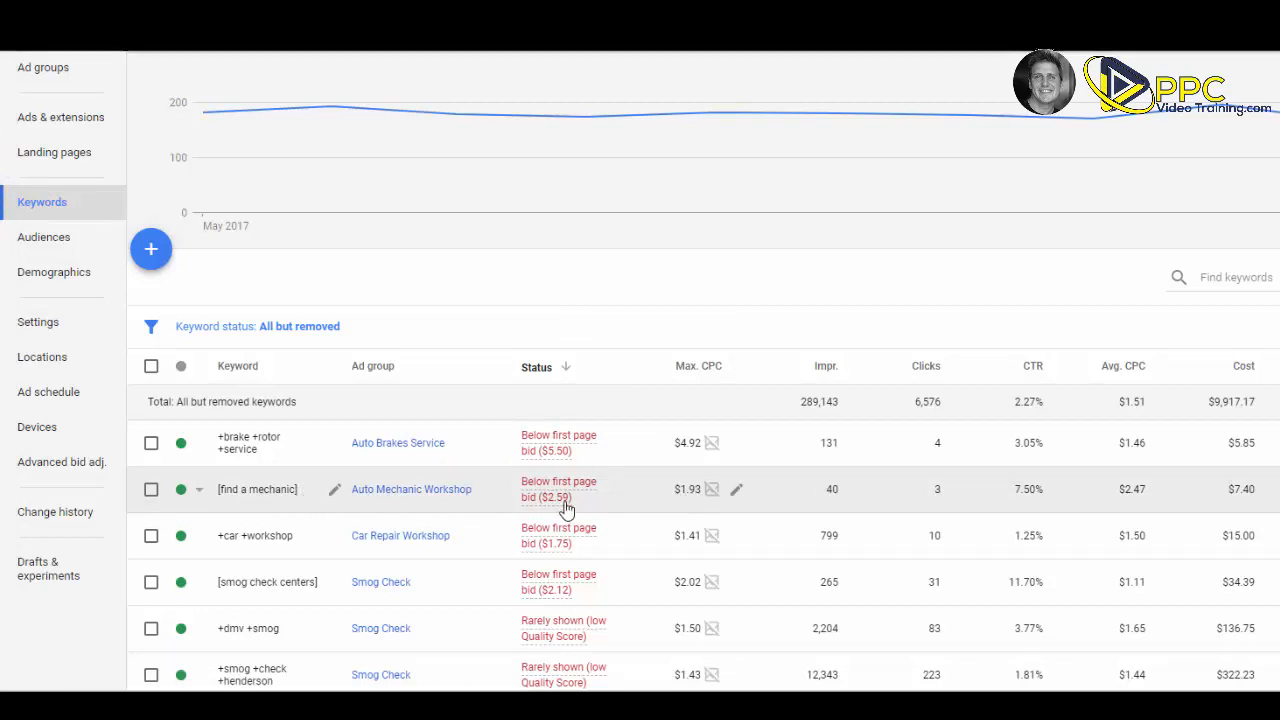
{"action": "mouse_move", "coordinate": [708, 500]}
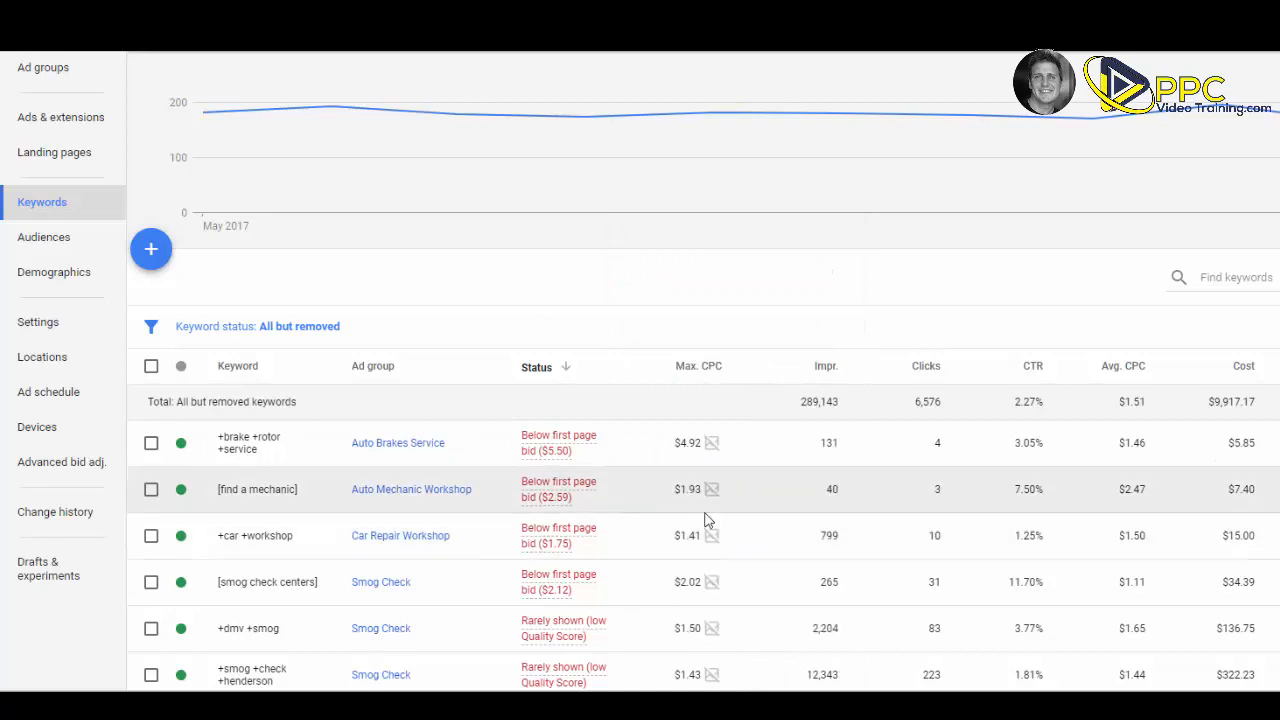
Step: Raise the find a mechanic keyword's max CPC above its first page bid and save it
{"action": "left_click", "coordinate": [688, 488]}
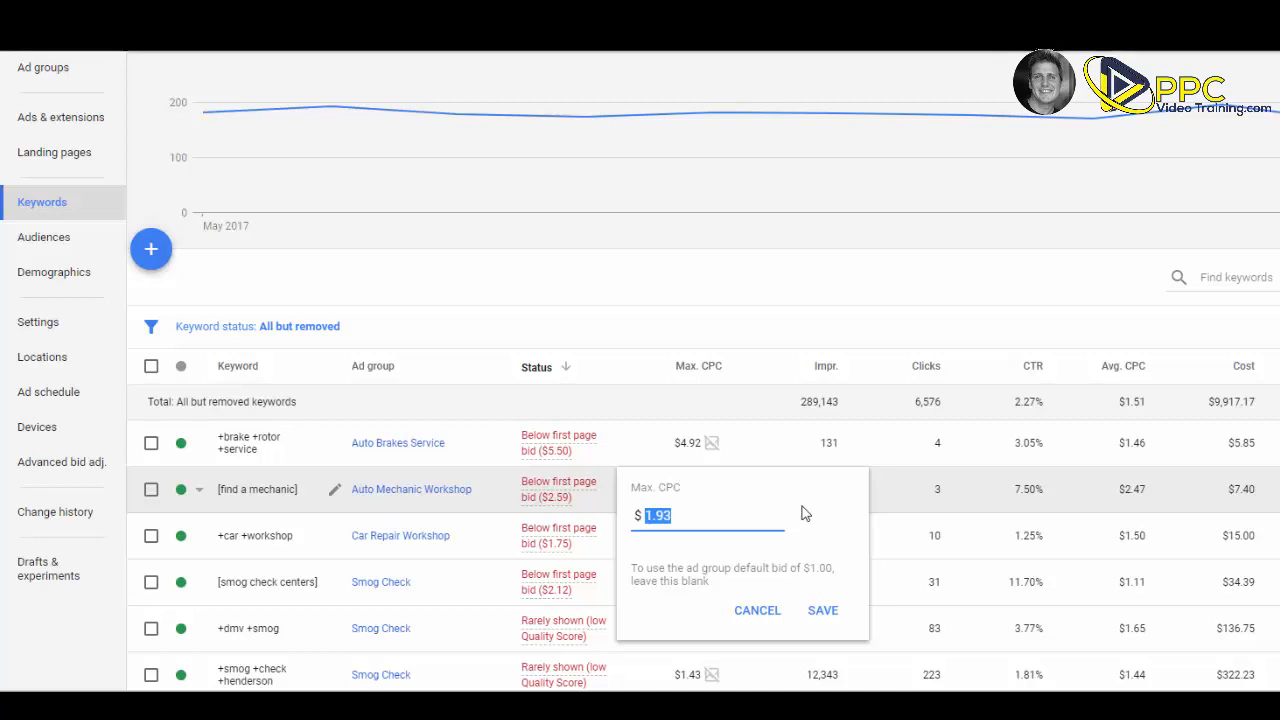
{"action": "type", "text": "2.74"}
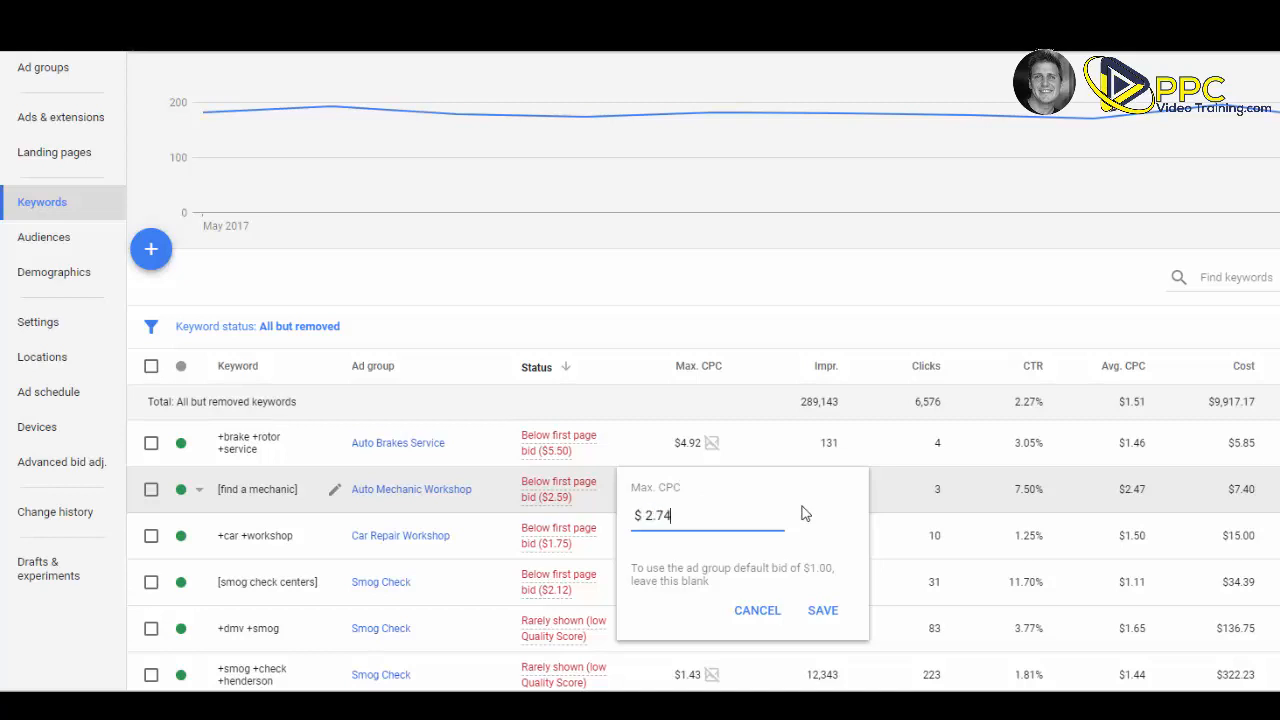
{"action": "key", "text": "Backspace"}
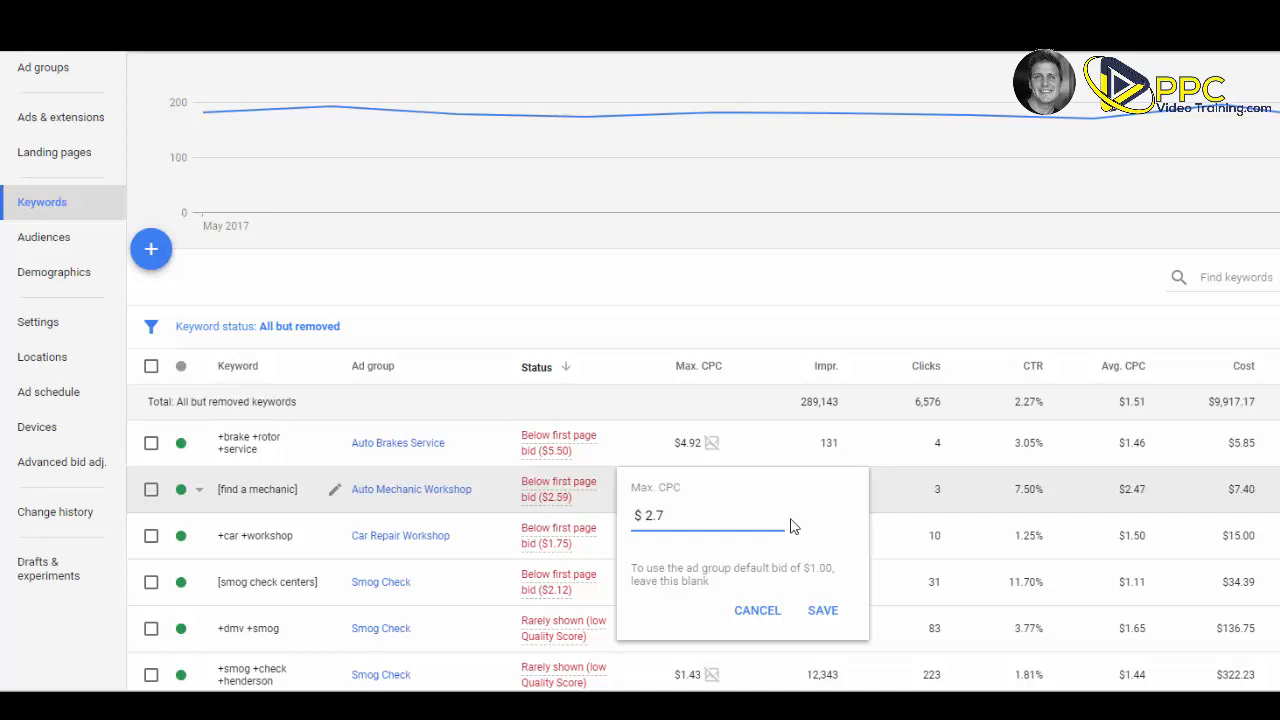
{"action": "left_click", "coordinate": [822, 610]}
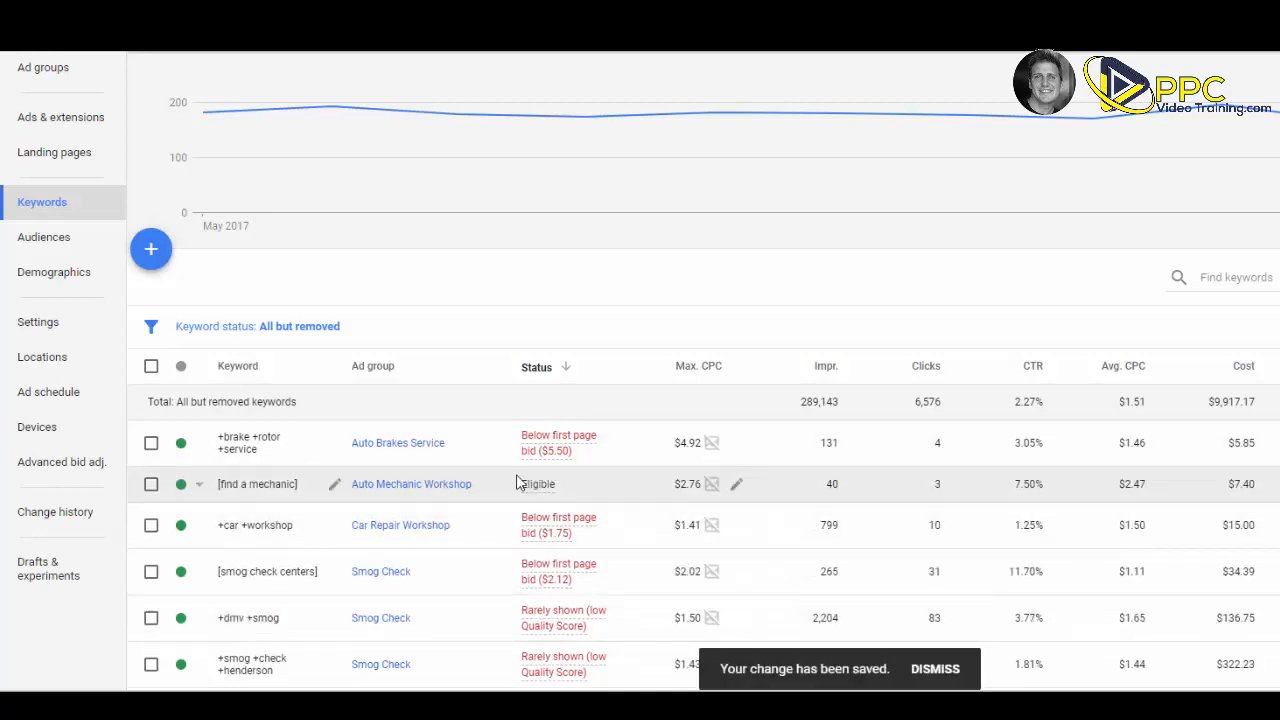
Step: Raise the car workshop keyword's max CPC to $2.01 and save the smog check centers bid
{"action": "left_click", "coordinate": [688, 524]}
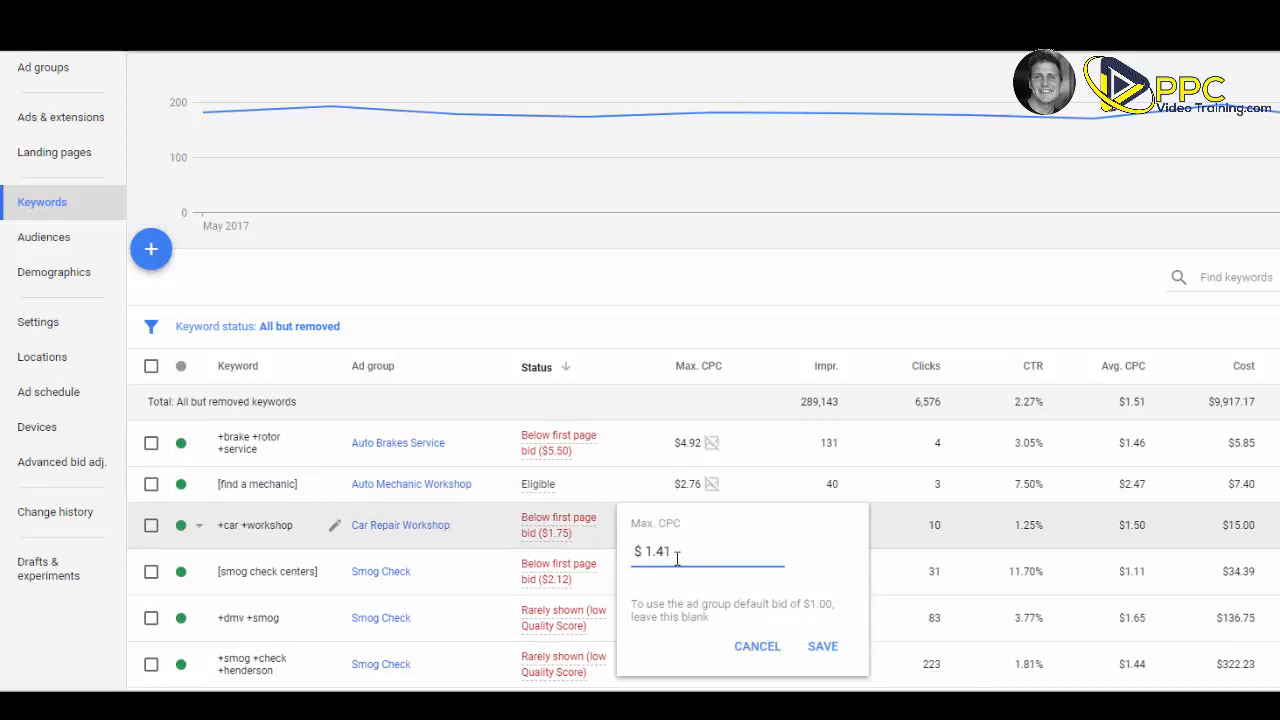
{"action": "type", "text": "2.01"}
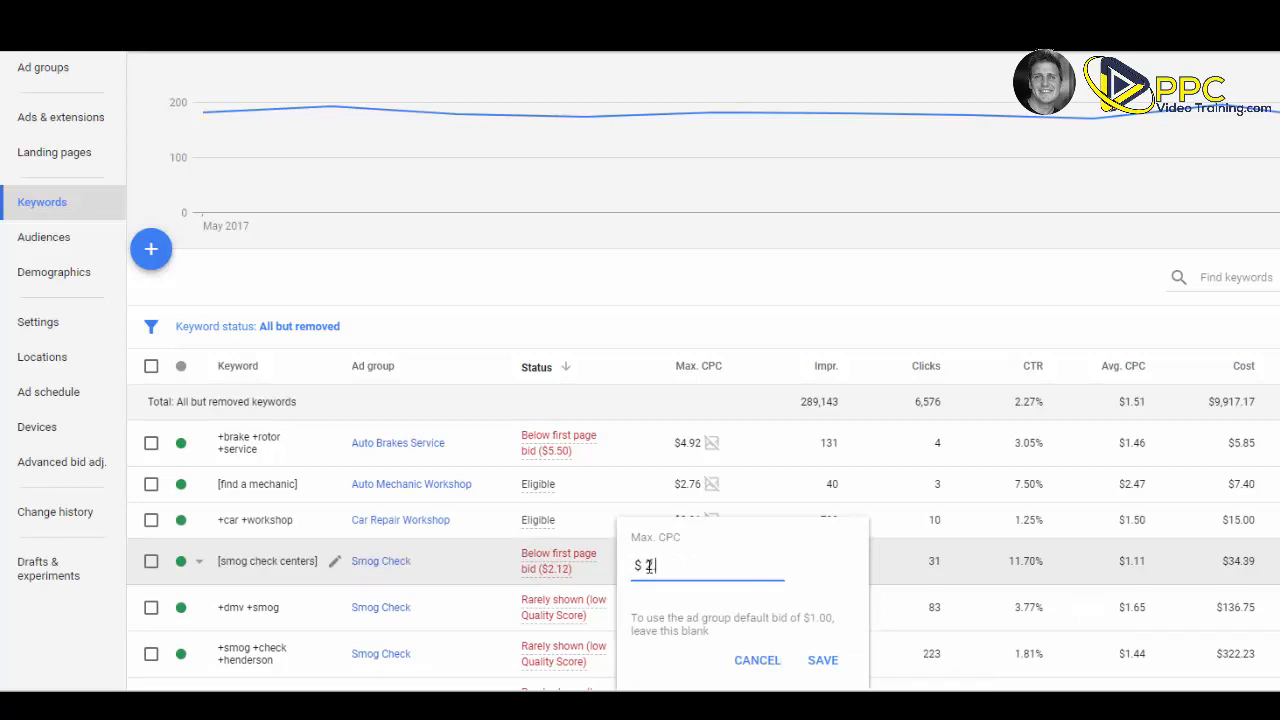
{"action": "left_click", "coordinate": [822, 660]}
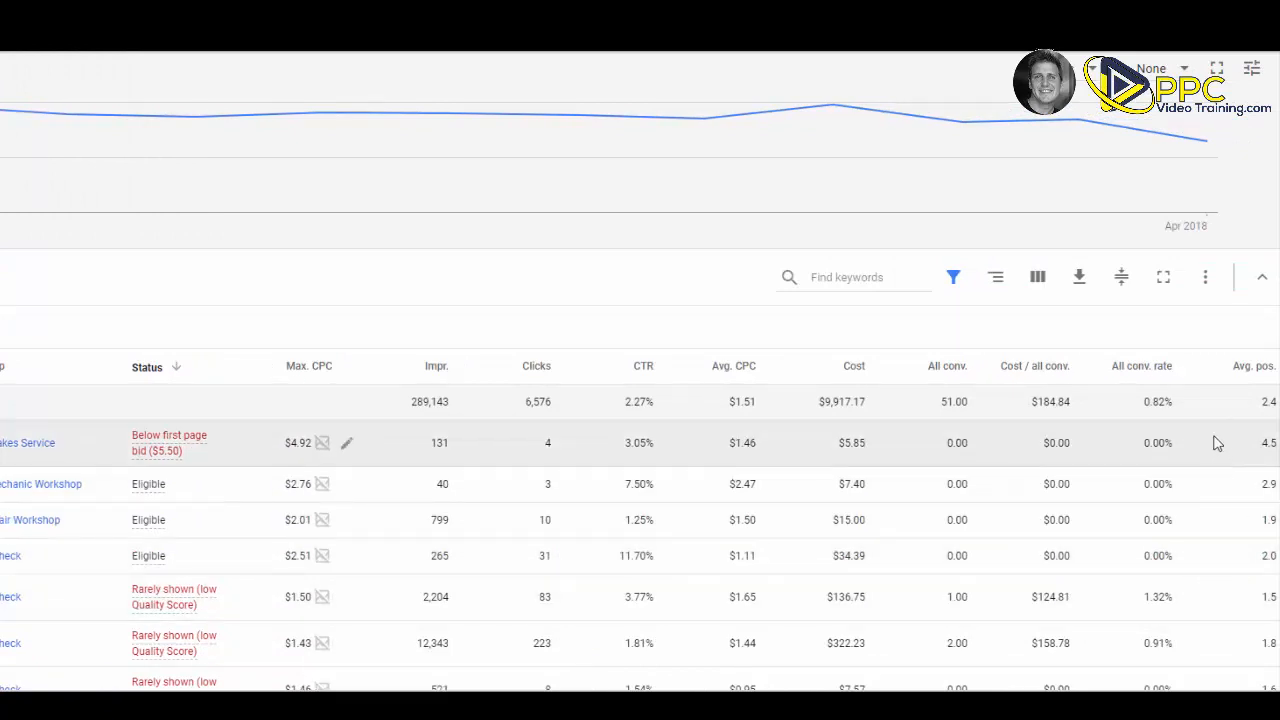
{"action": "mouse_move", "coordinate": [450, 664]}
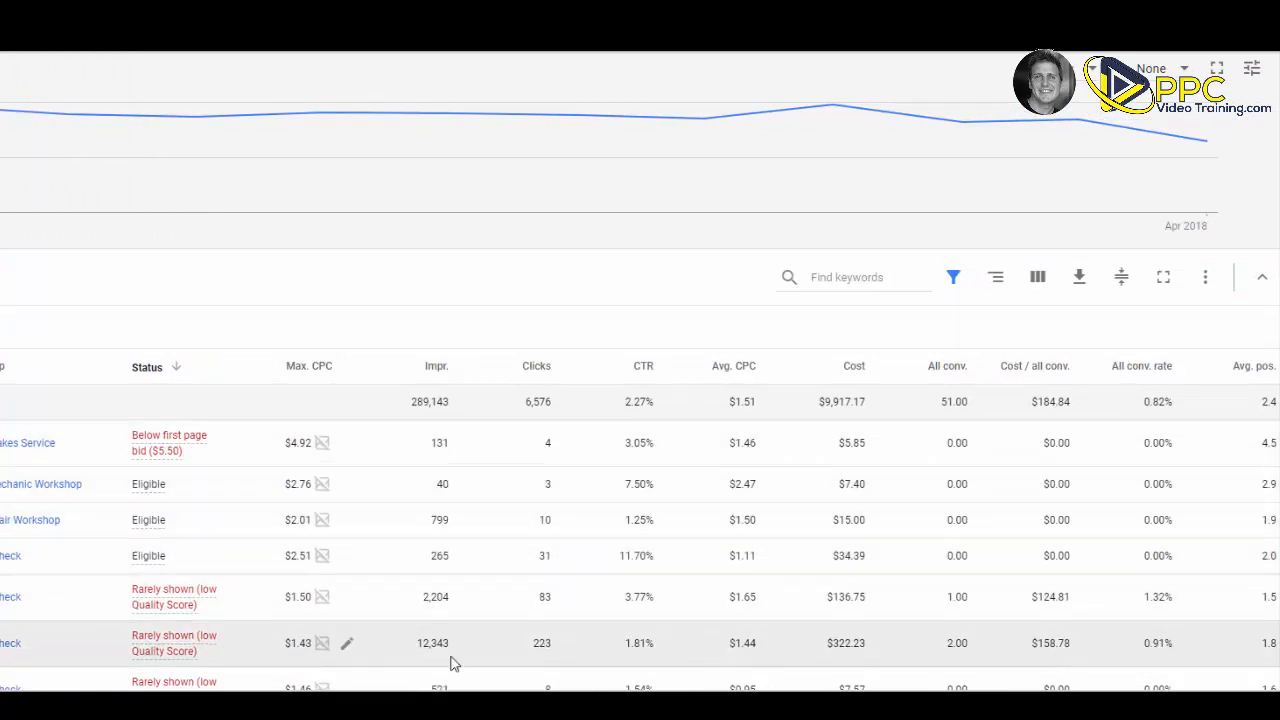
{"action": "scroll", "scroll_direction": "down", "scroll_amount": 3}
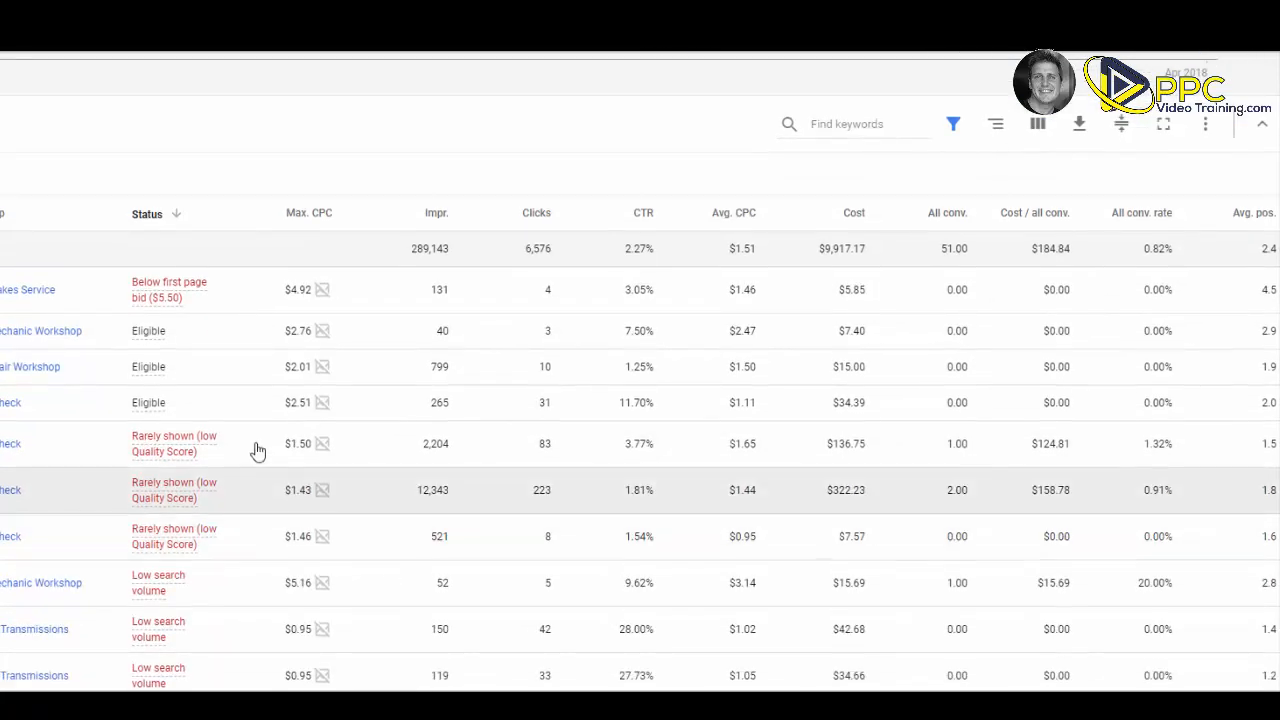
{"action": "mouse_move", "coordinate": [290, 464]}
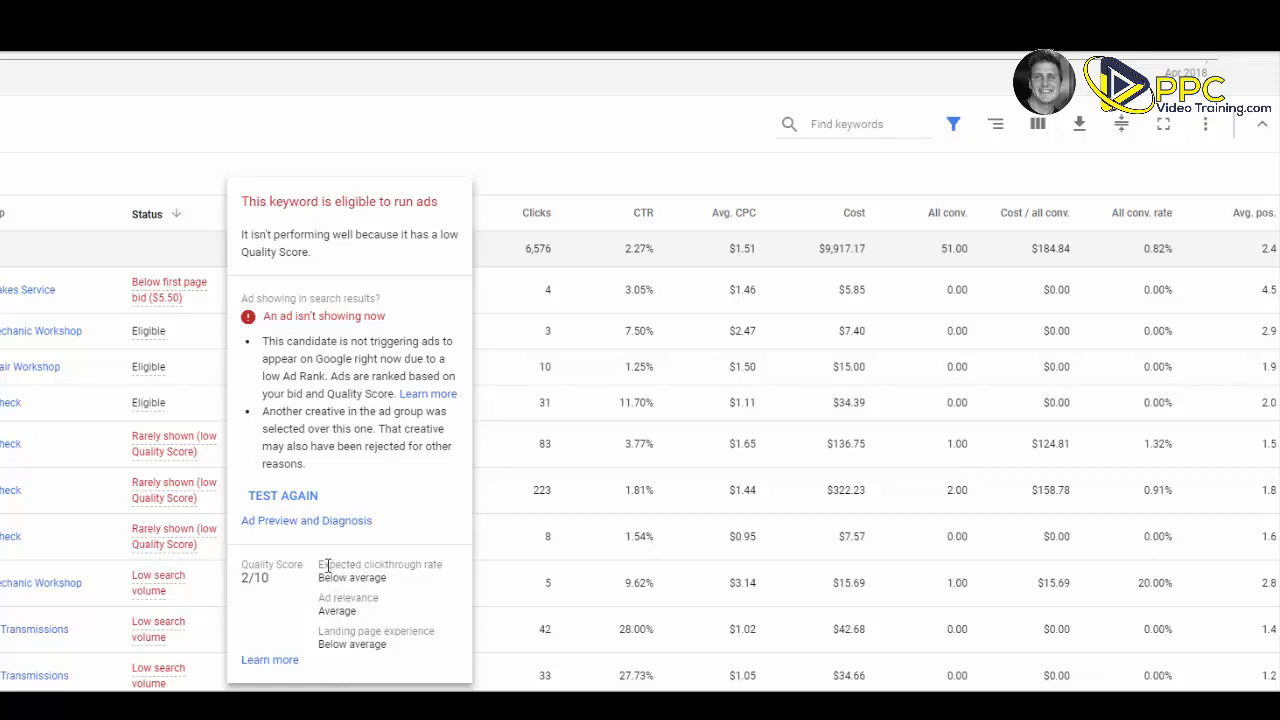
{"action": "mouse_move", "coordinate": [204, 438]}
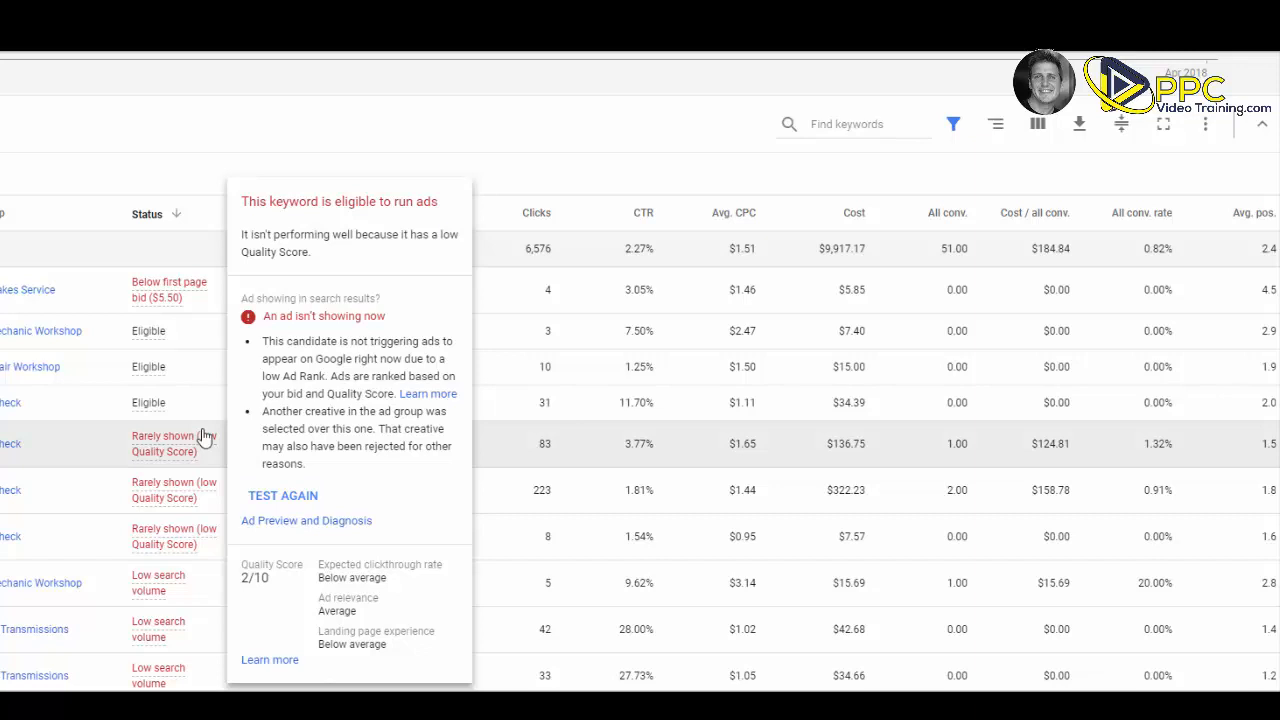
{"action": "mouse_move", "coordinate": [188, 474]}
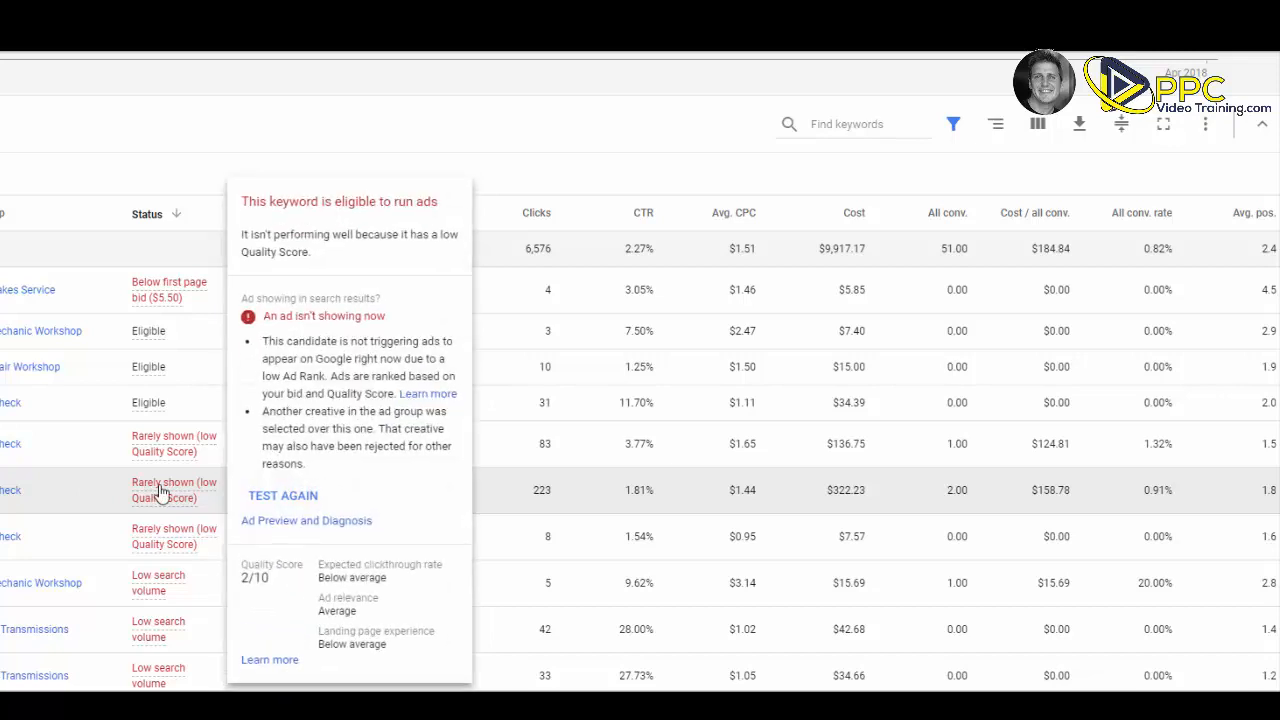
{"action": "left_click", "coordinate": [284, 496]}
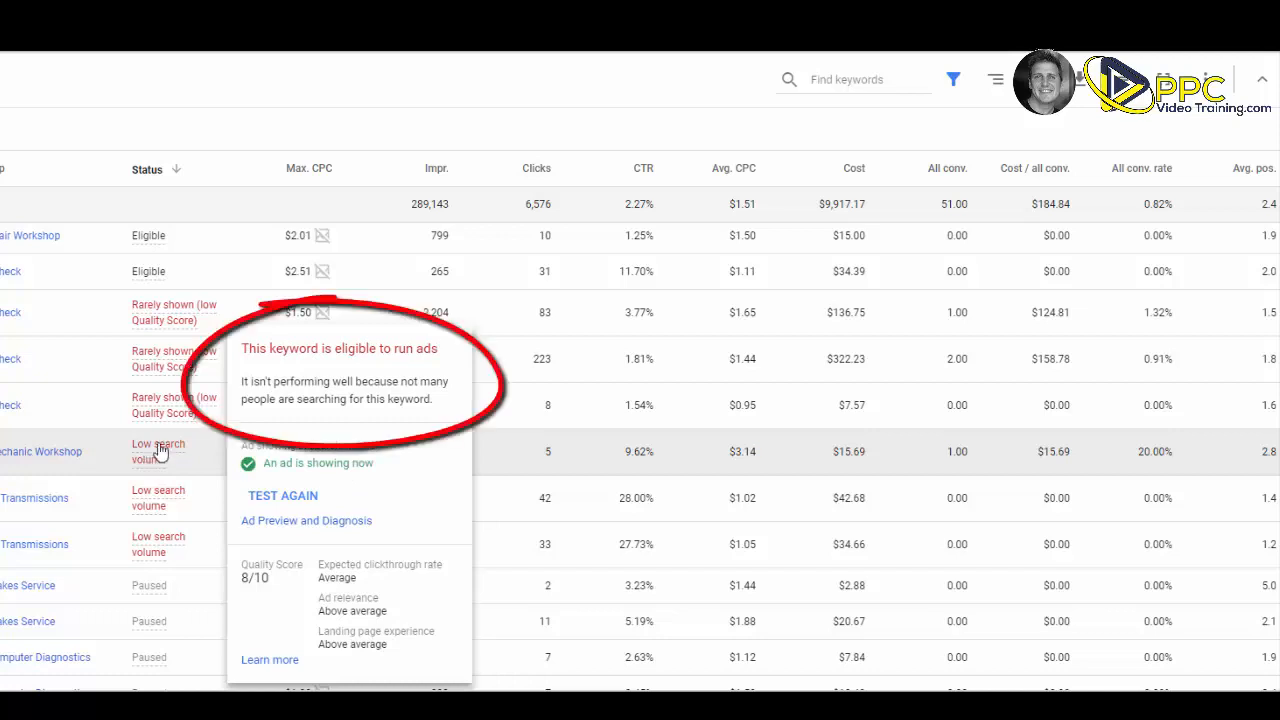
{"action": "mouse_move", "coordinate": [272, 568]}
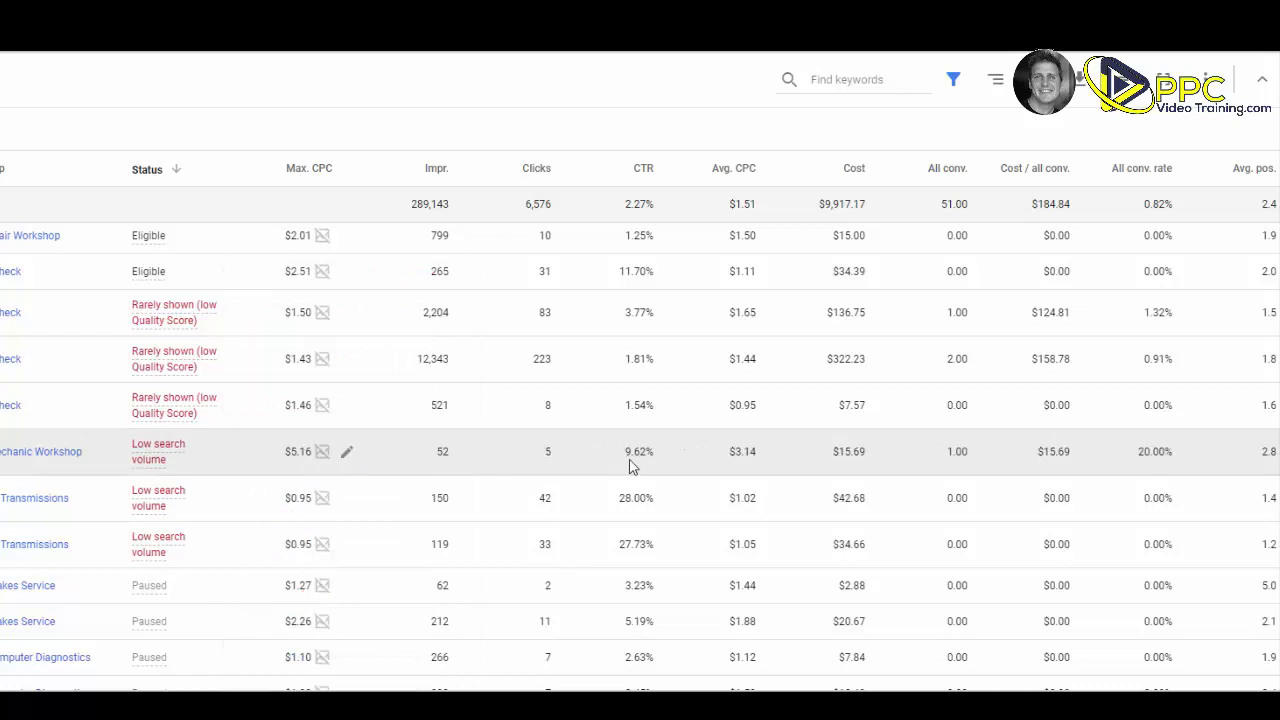
{"action": "mouse_move", "coordinate": [620, 452]}
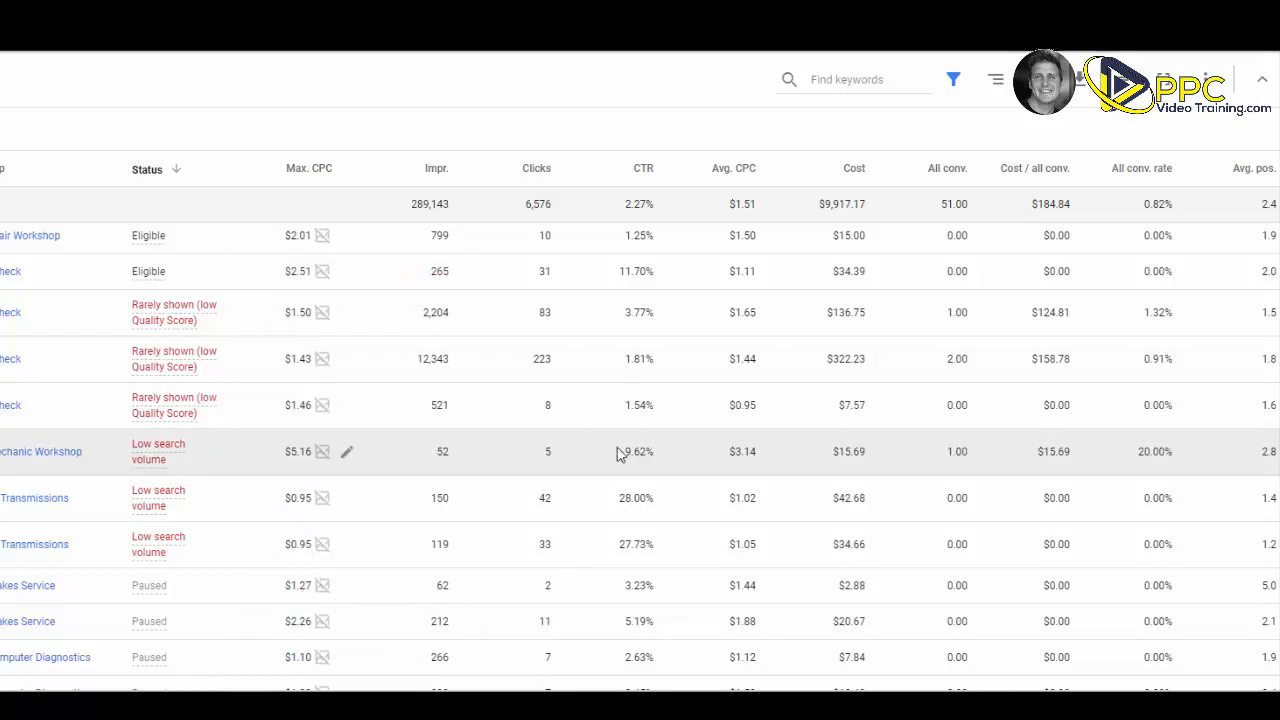
{"action": "mouse_move", "coordinate": [940, 458]}
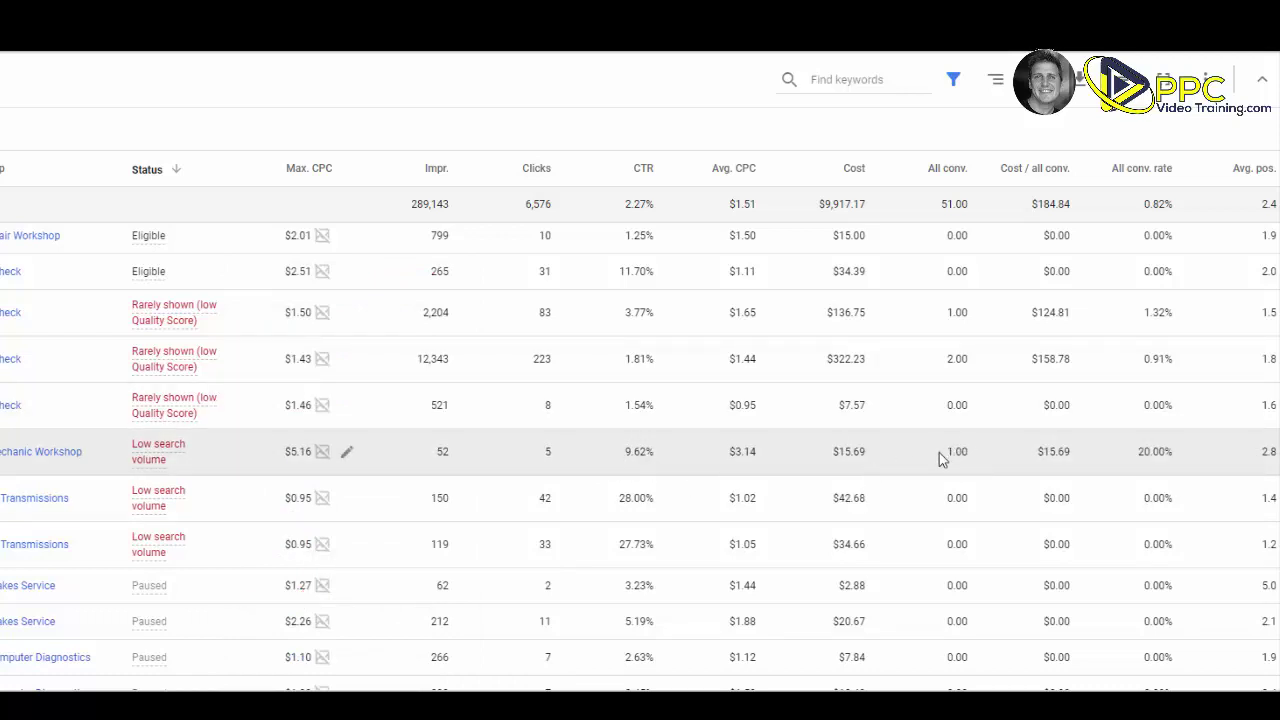
{"action": "mouse_move", "coordinate": [868, 460]}
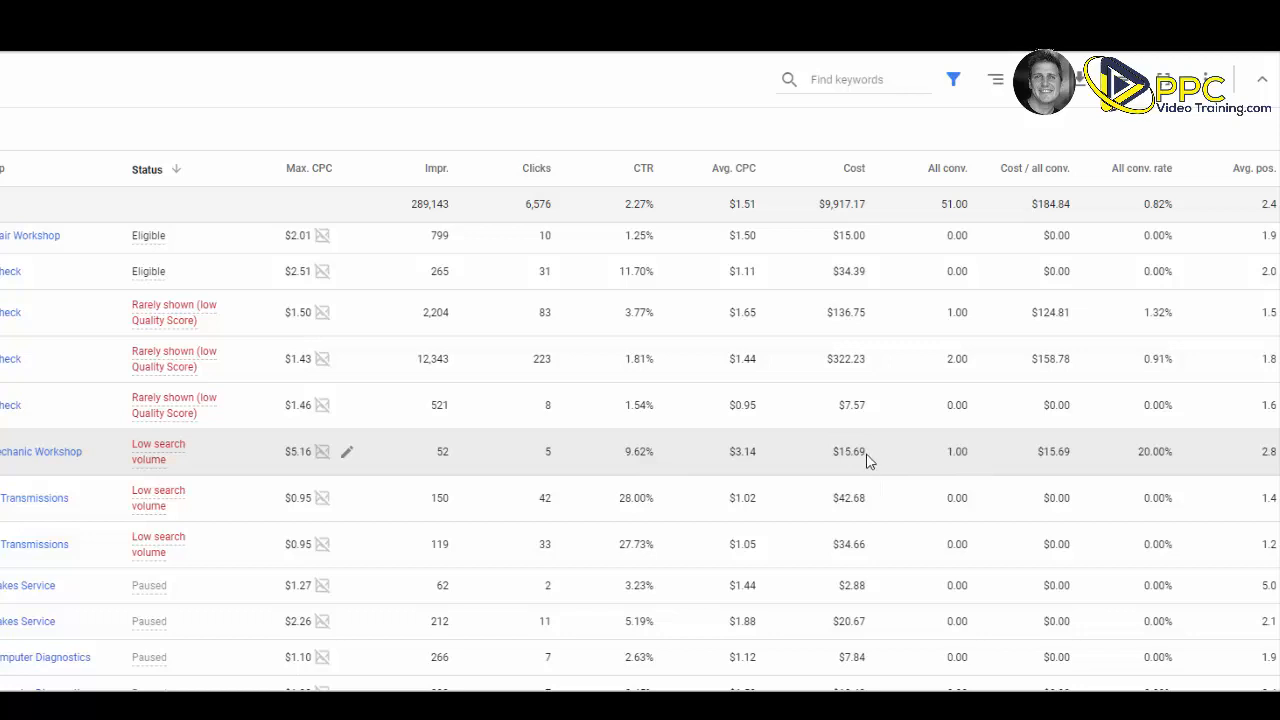
{"action": "mouse_move", "coordinate": [828, 456]}
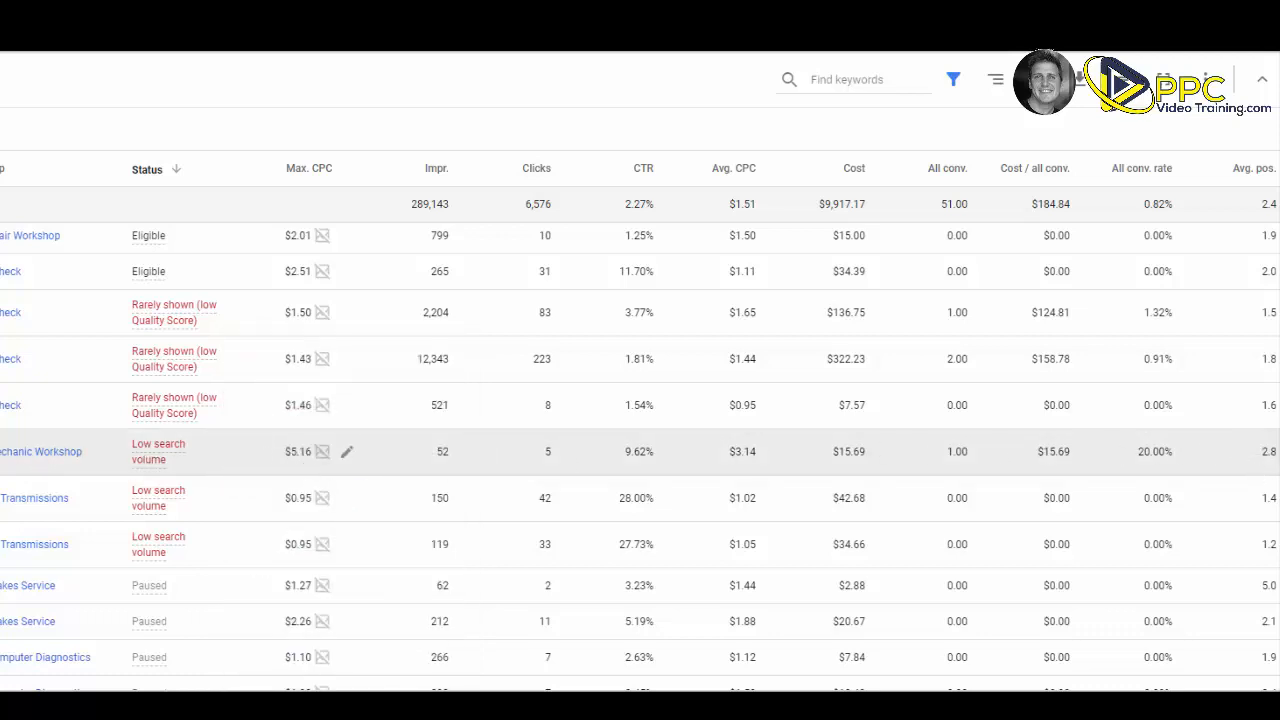
Step: Begin editing the 52-impression low-search-volume keyword's $5.16 max CPC toward $5.51
{"action": "left_click", "coordinate": [348, 452]}
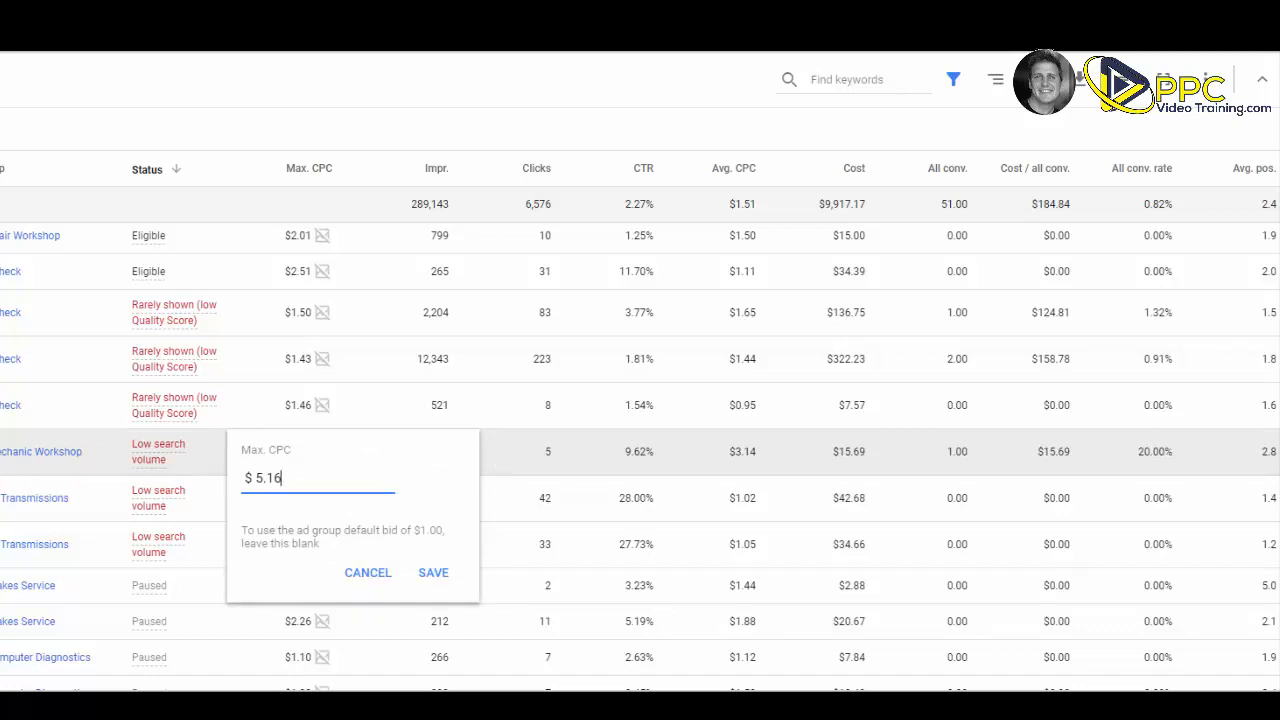
{"action": "left_click", "coordinate": [432, 572]}
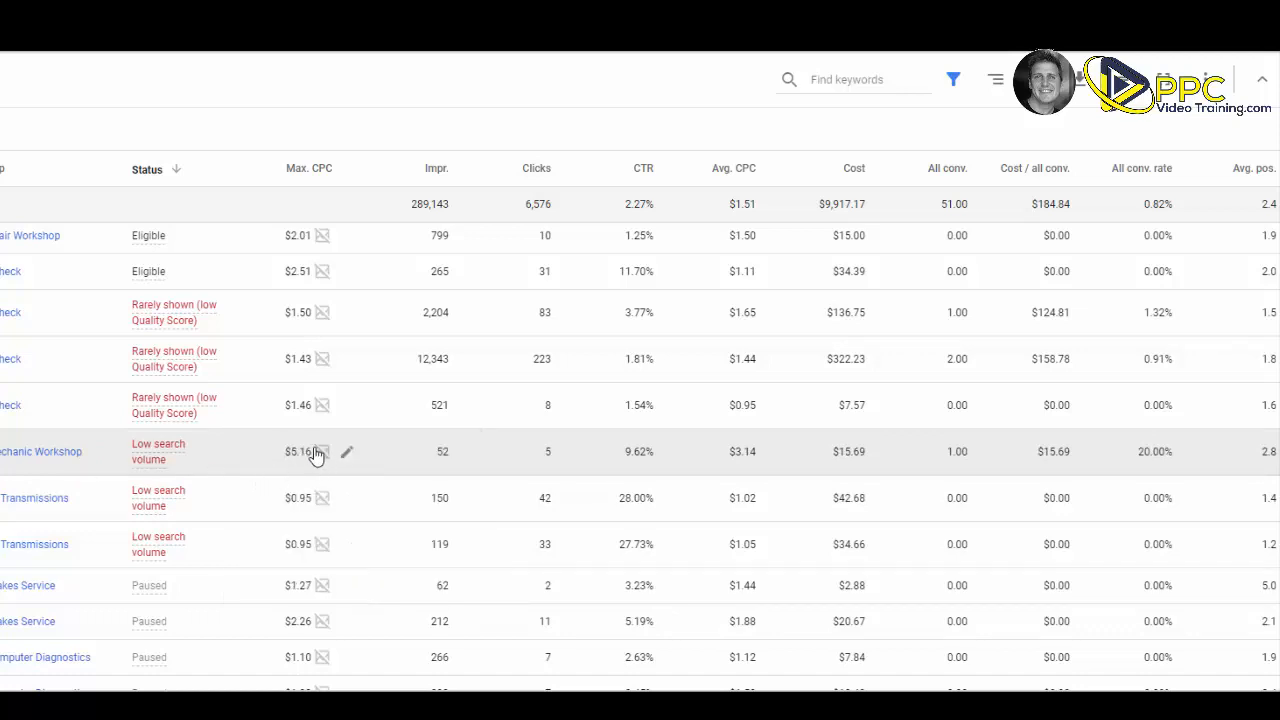
{"action": "mouse_move", "coordinate": [284, 470]}
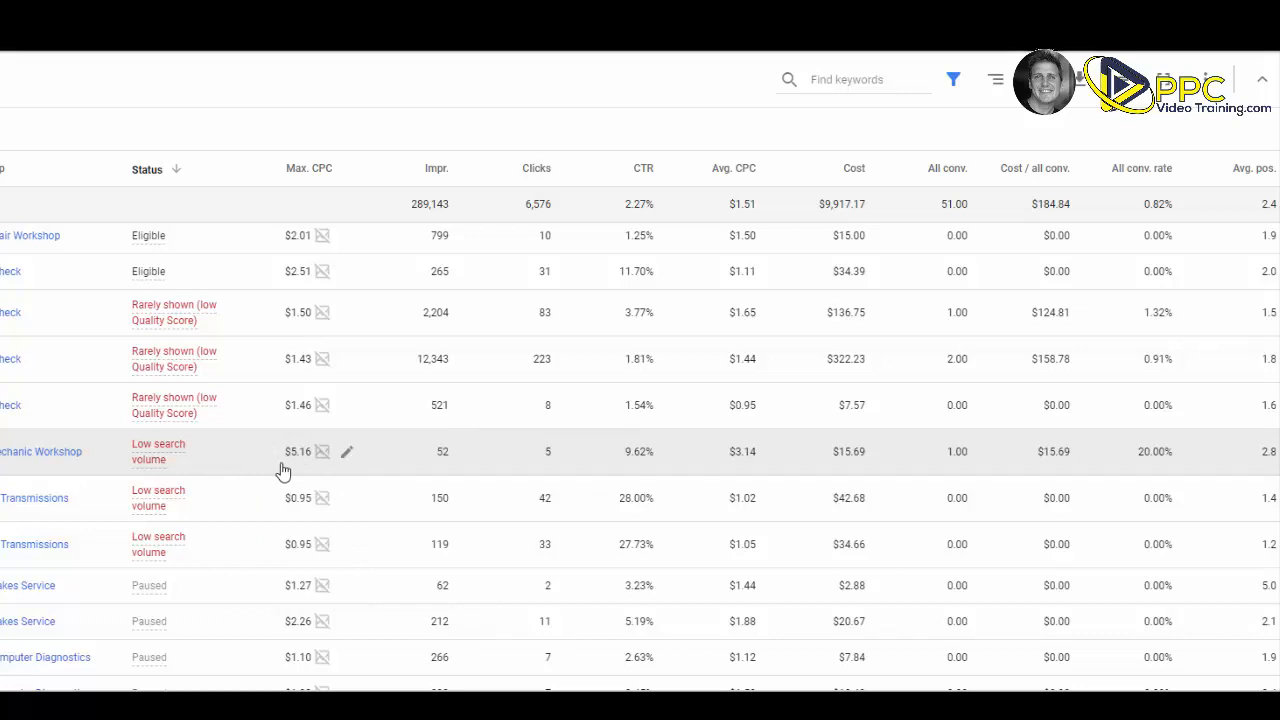
{"action": "mouse_move", "coordinate": [730, 452]}
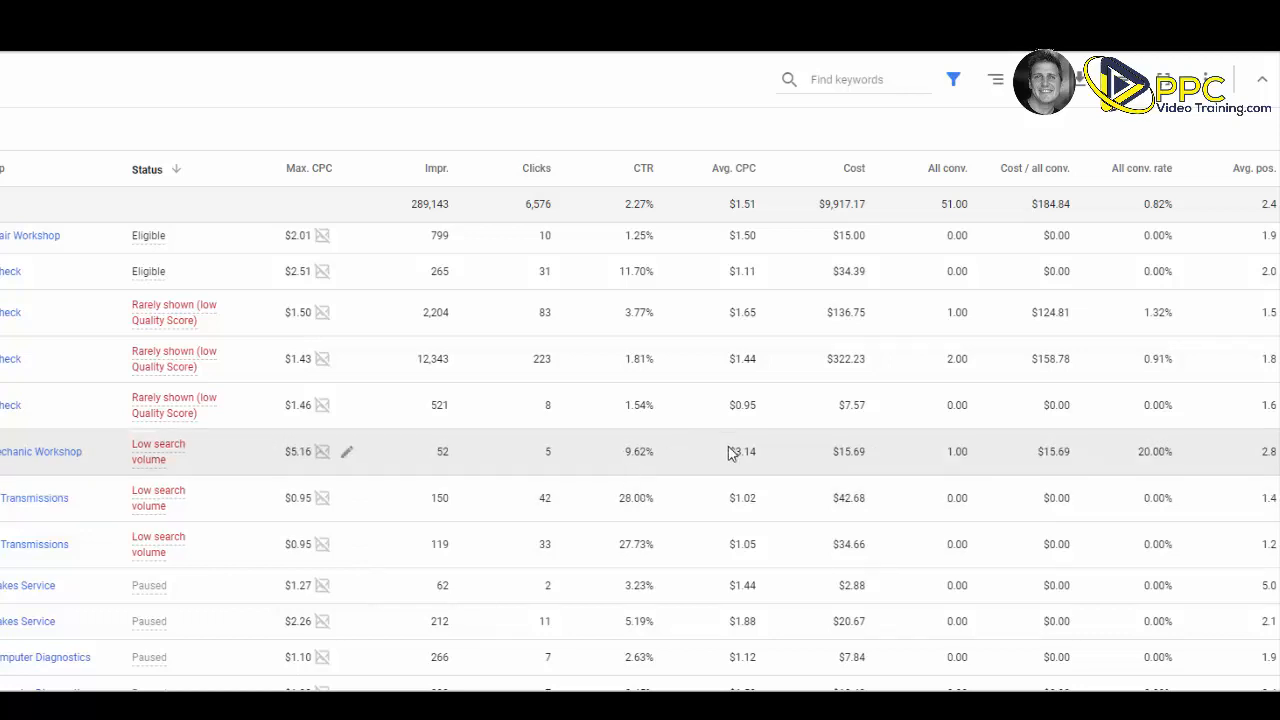
{"action": "mouse_move", "coordinate": [760, 464]}
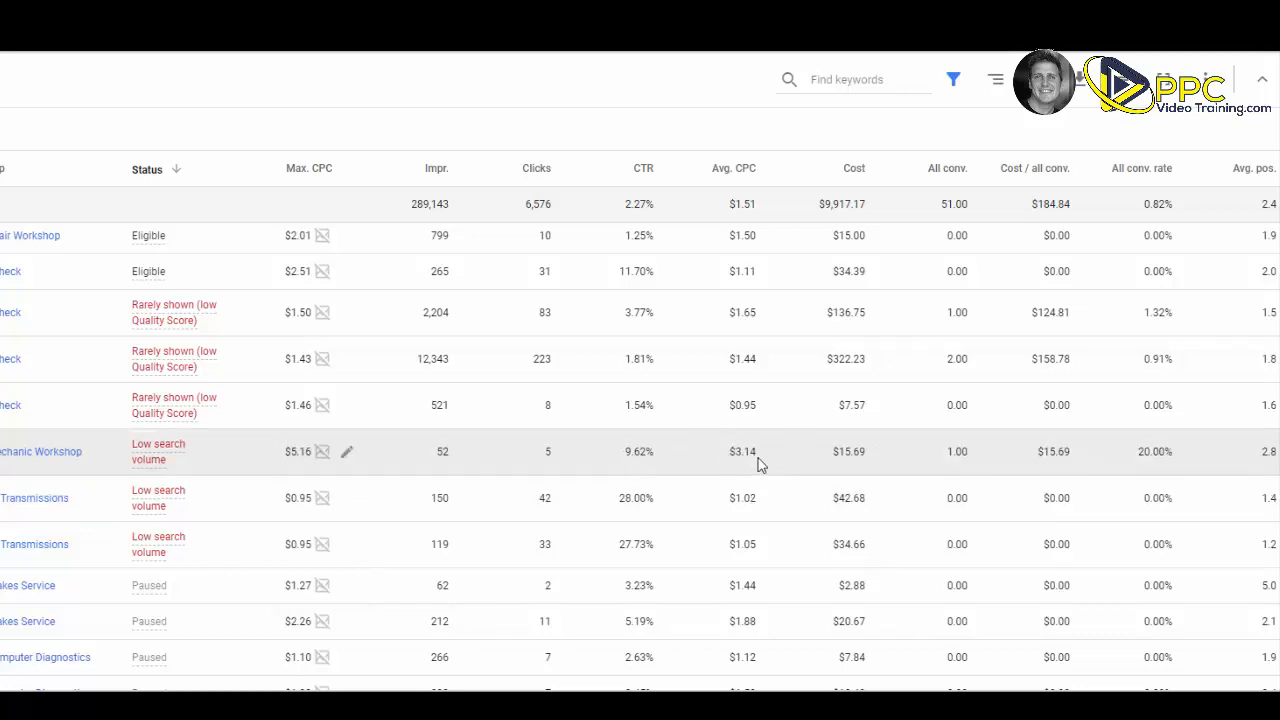
{"action": "mouse_move", "coordinate": [624, 468]}
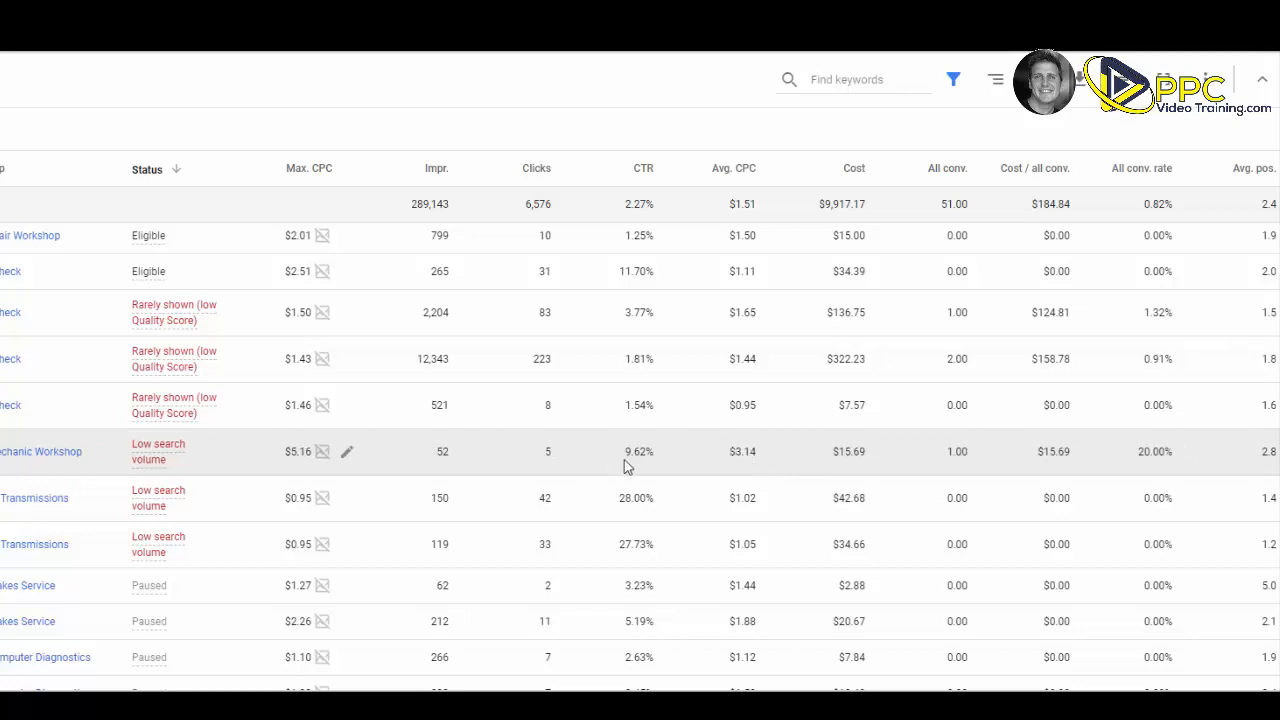
{"action": "mouse_move", "coordinate": [312, 476]}
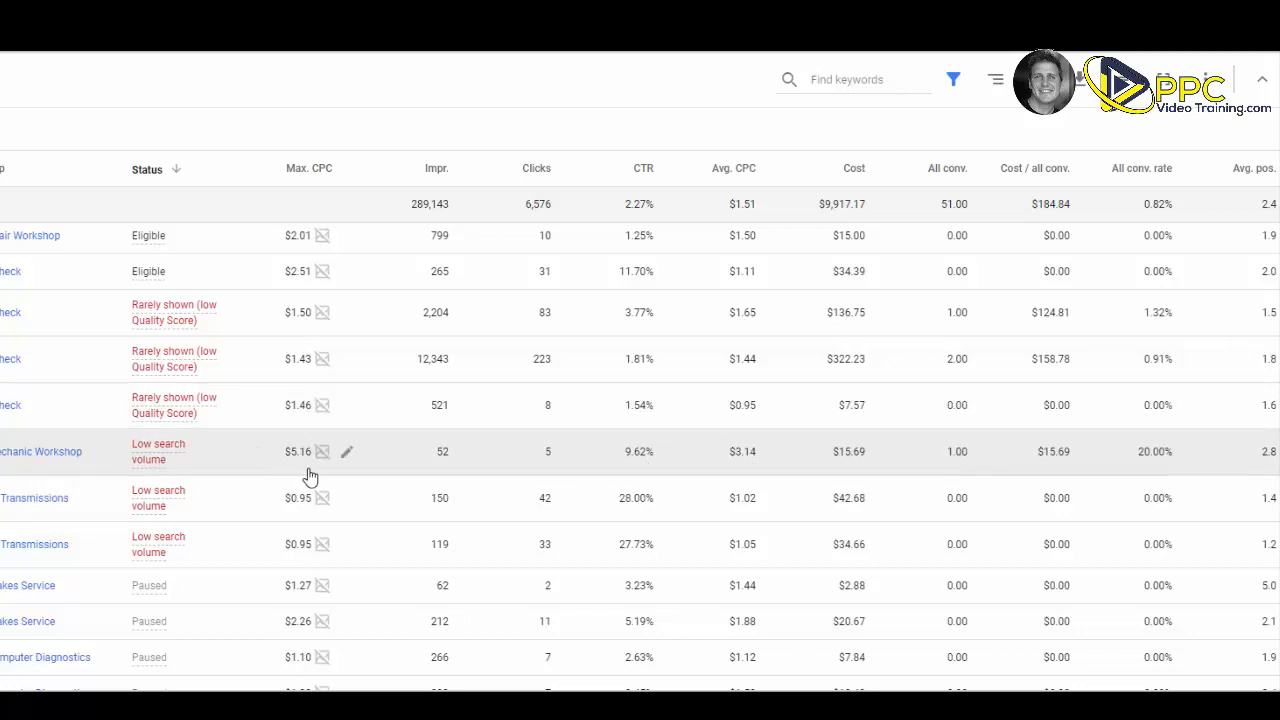
{"action": "mouse_move", "coordinate": [296, 468]}
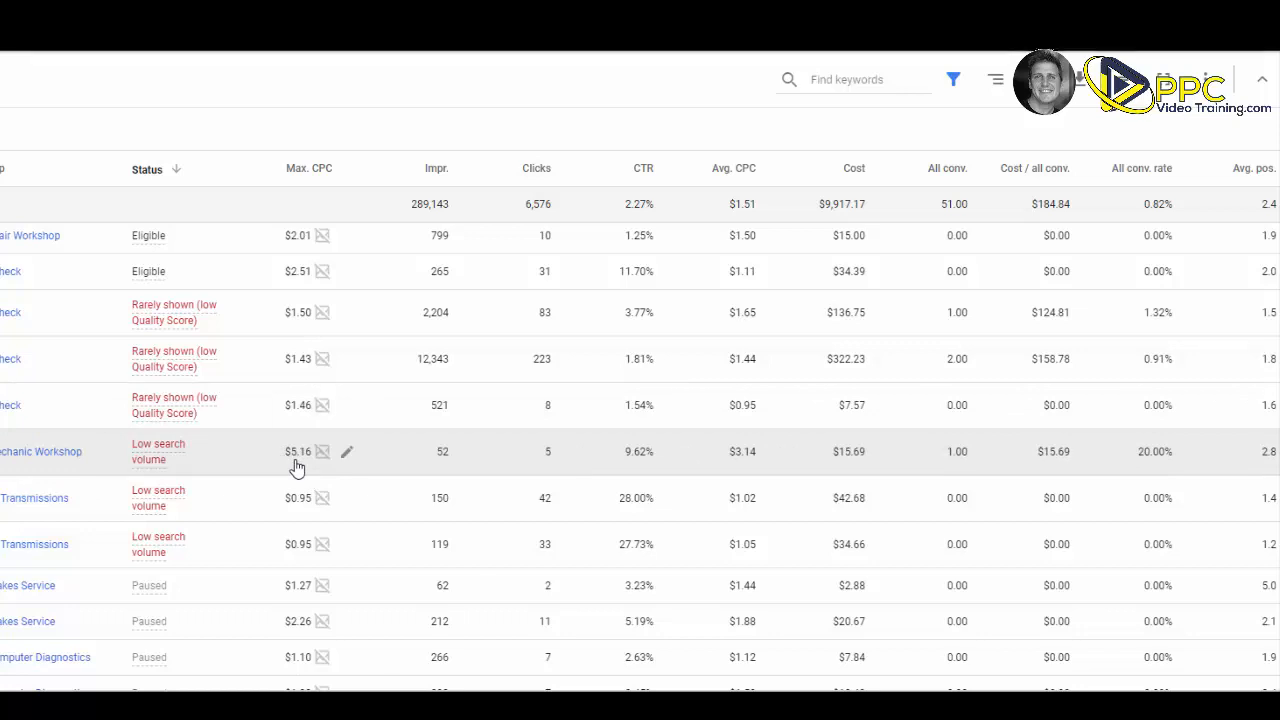
{"action": "mouse_move", "coordinate": [320, 462]}
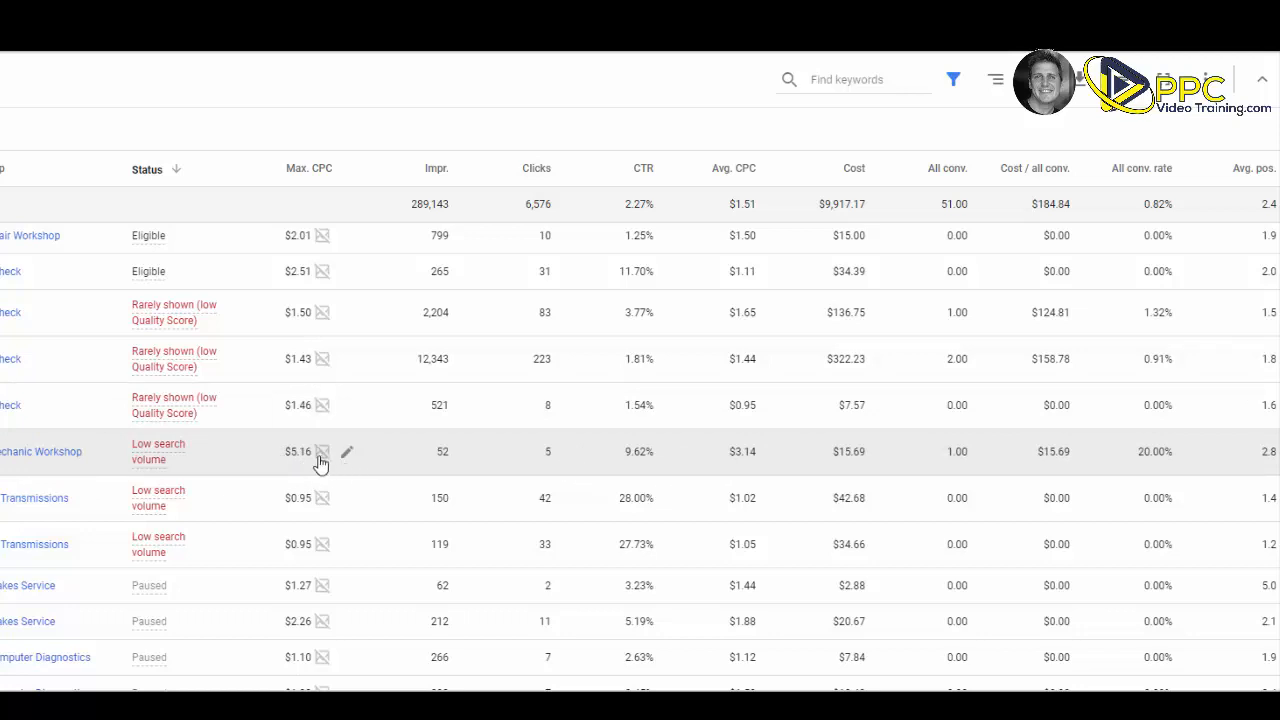
{"action": "left_click", "coordinate": [322, 452]}
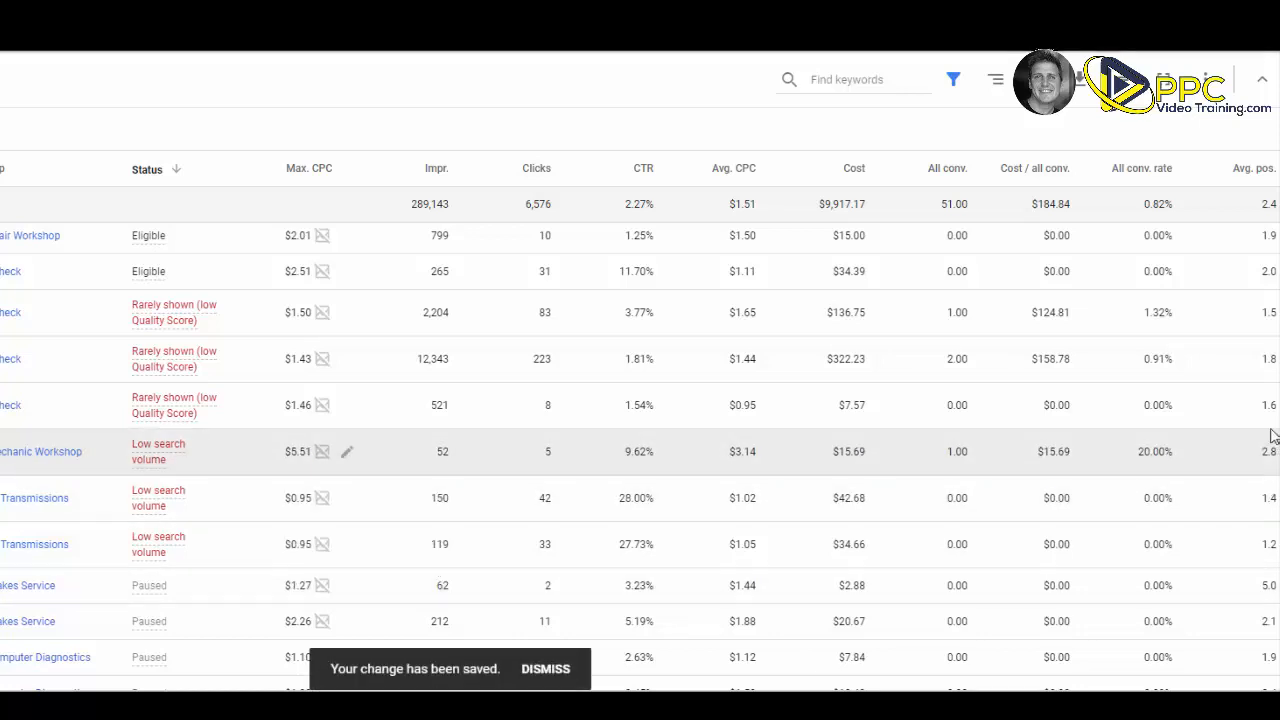
{"action": "mouse_move", "coordinate": [52, 508]}
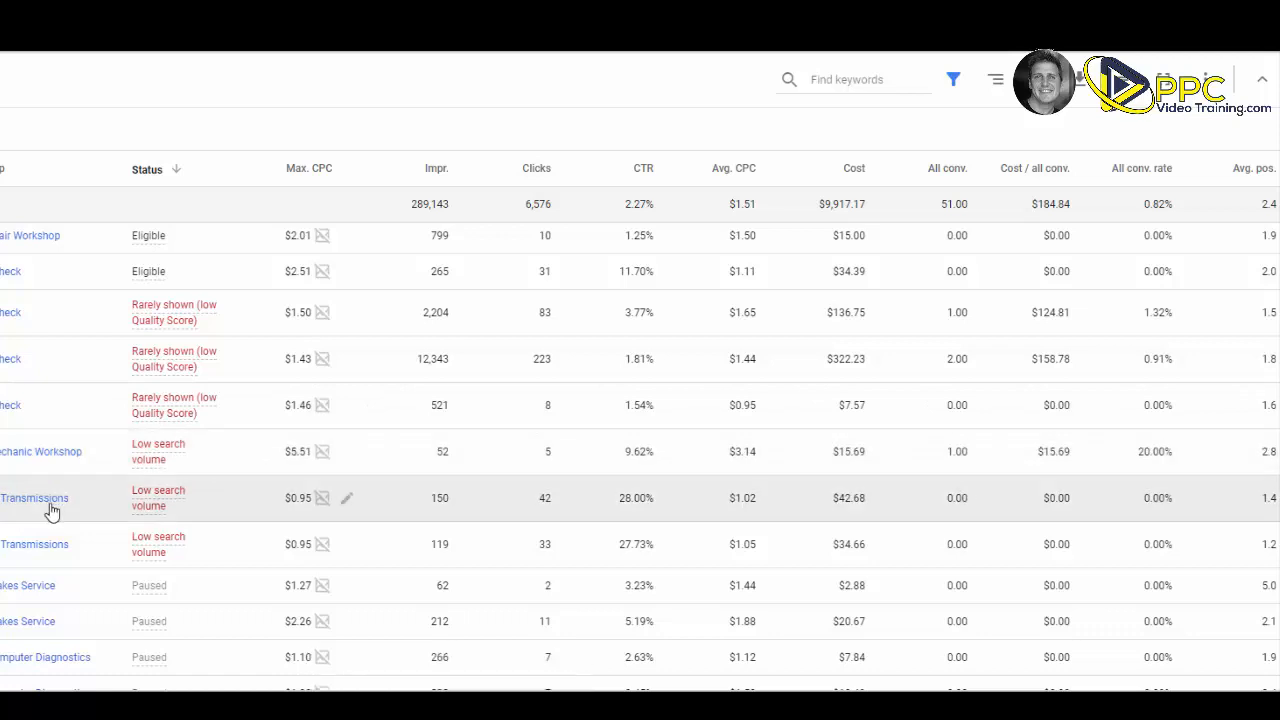
{"action": "mouse_move", "coordinate": [16, 404]}
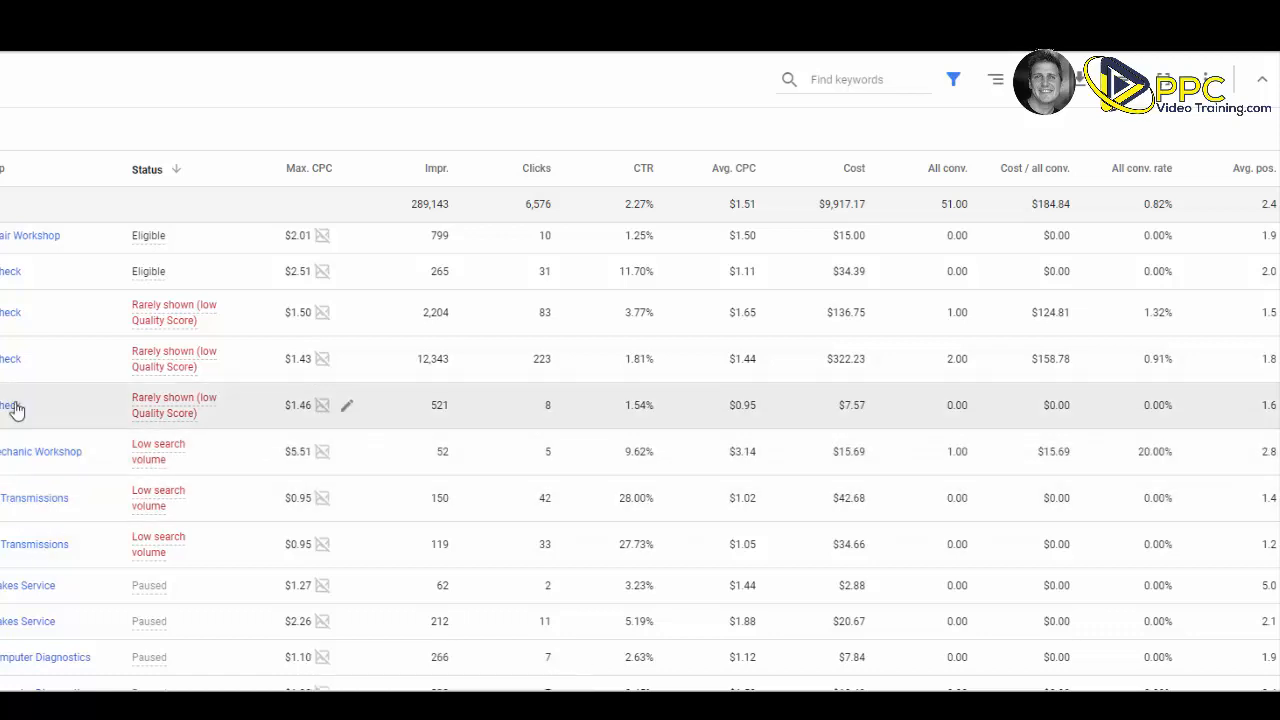
{"action": "mouse_move", "coordinate": [80, 142]}
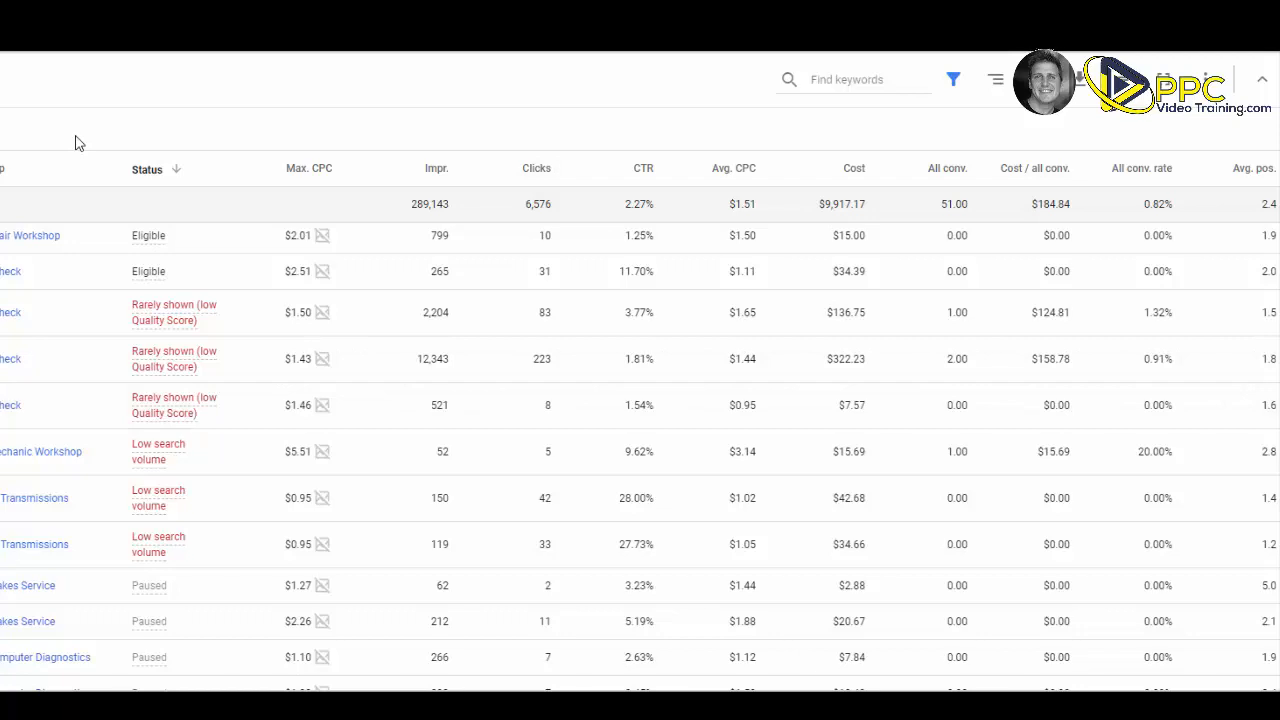